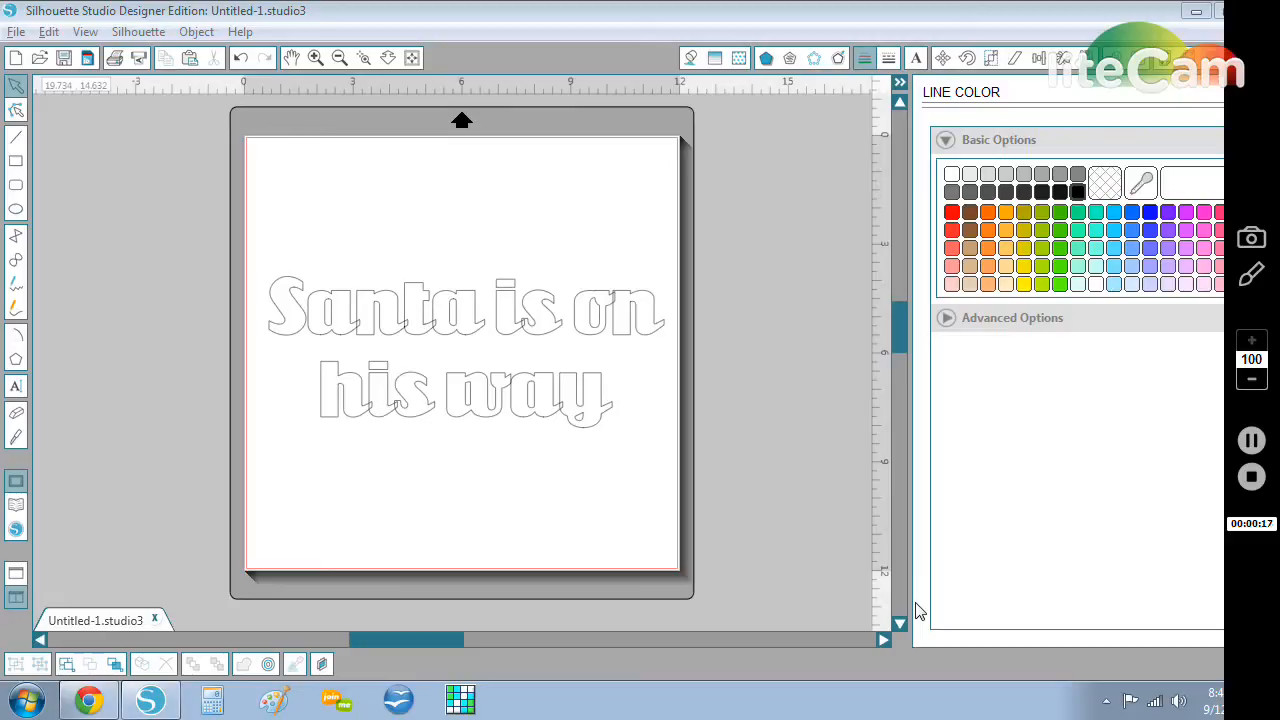
mouse_move(903, 597)
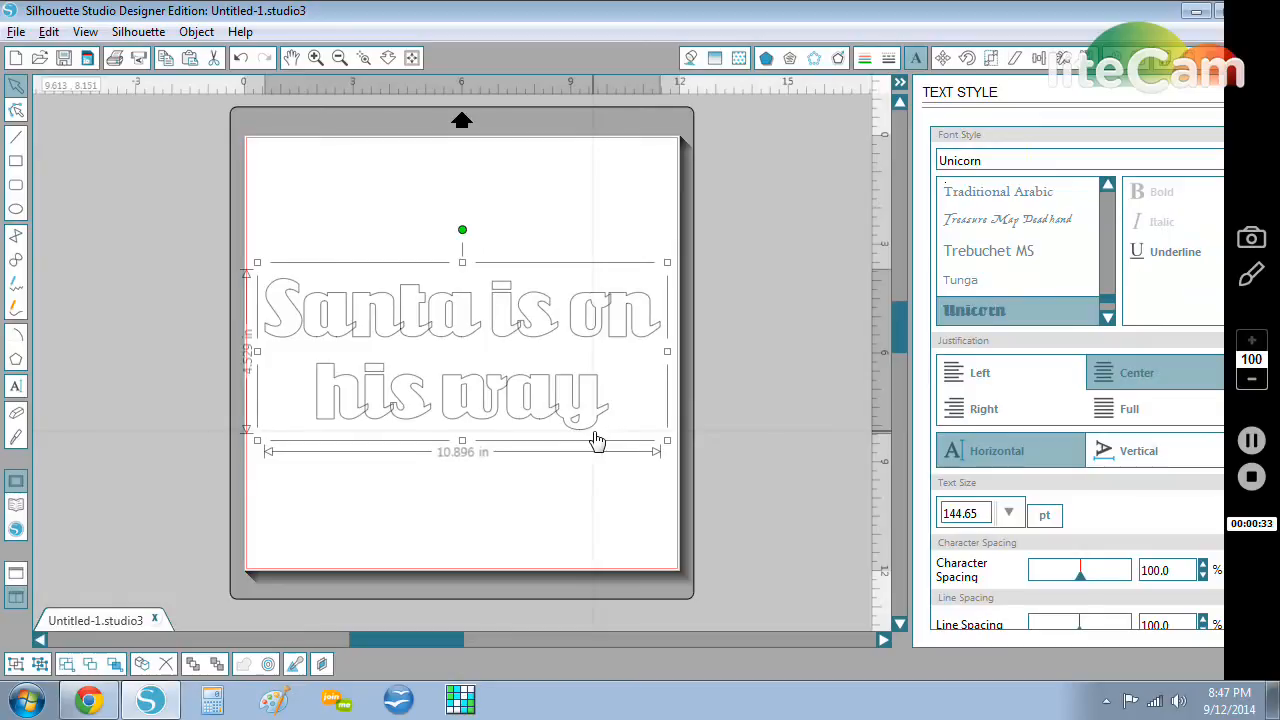
mouse_move(580, 452)
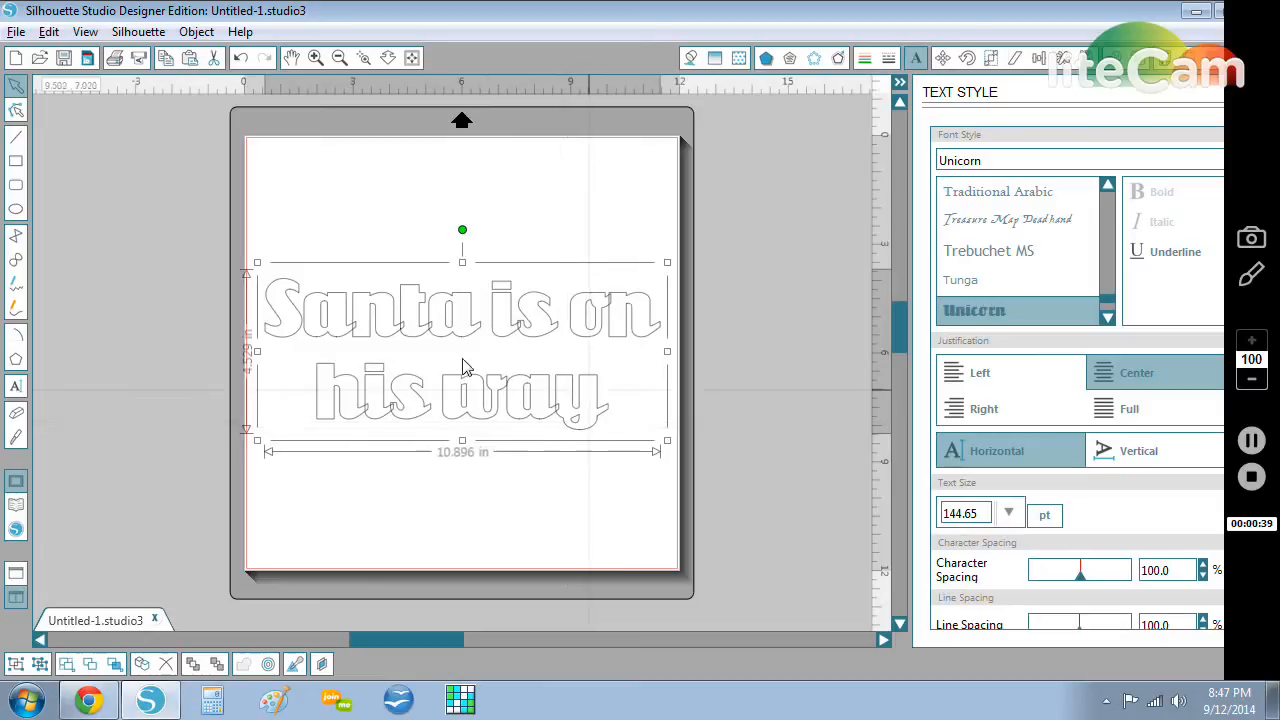
mouse_move(330, 410)
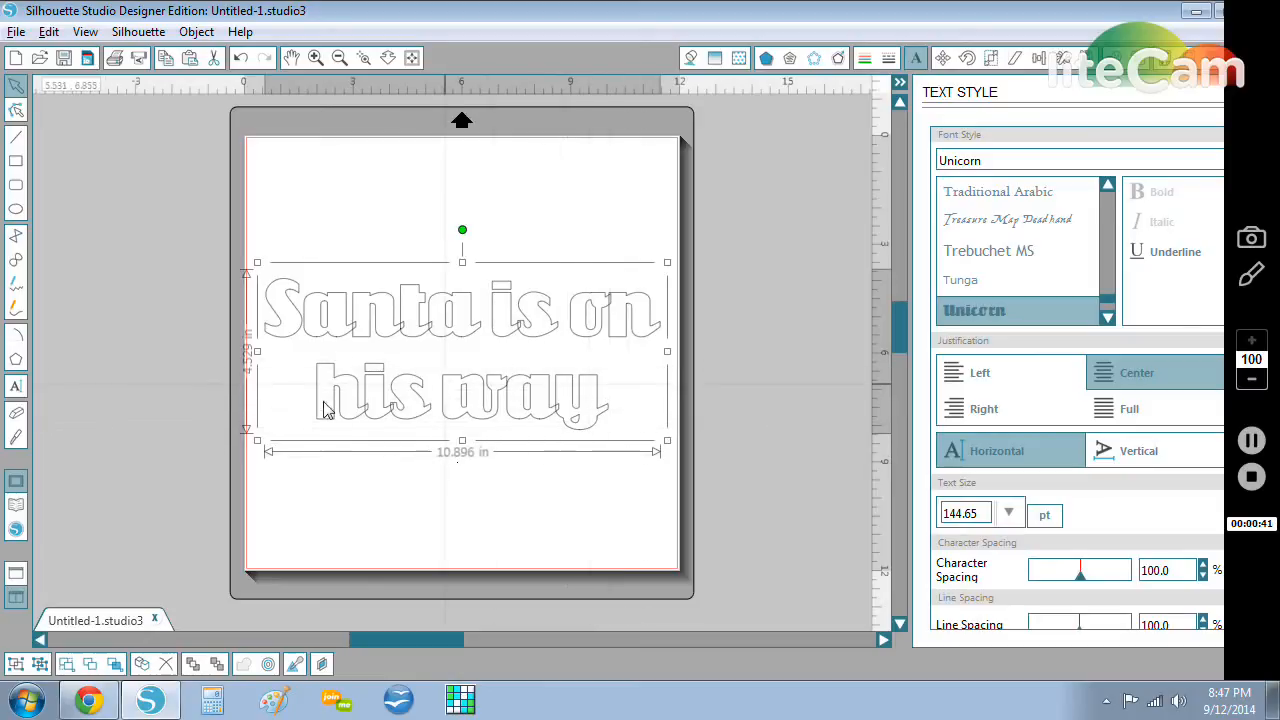
mouse_move(480, 347)
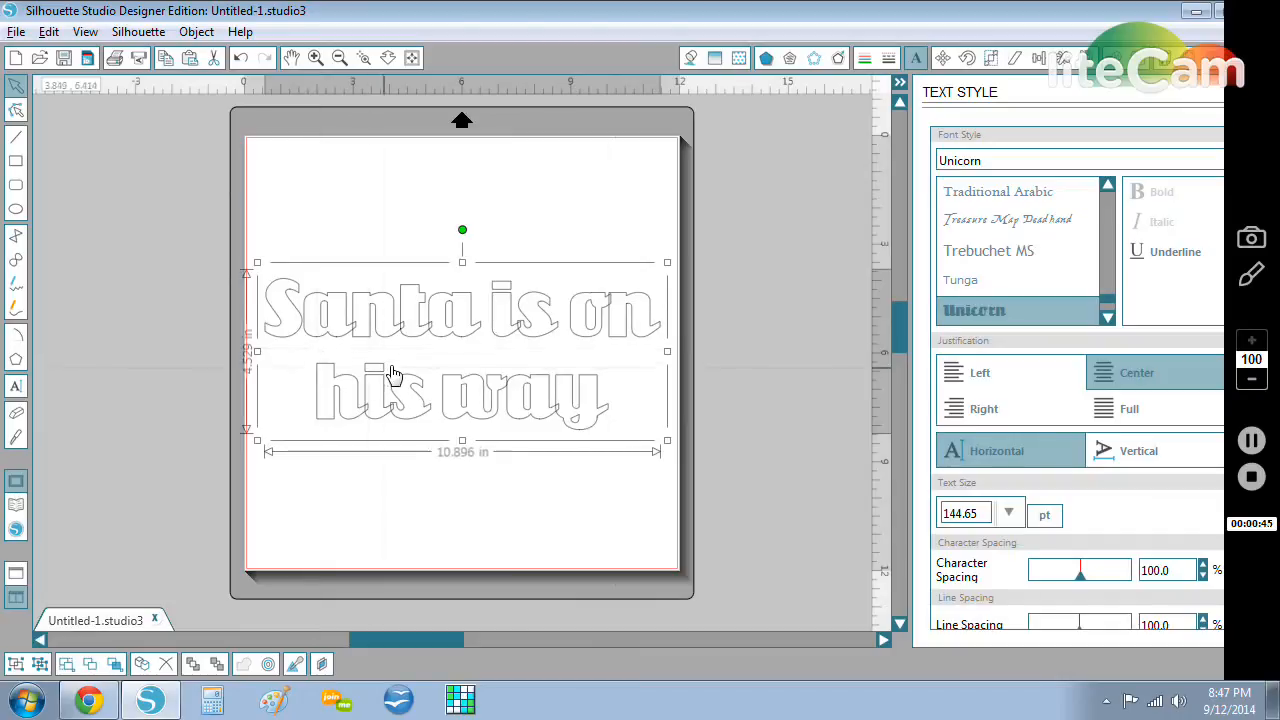
mouse_move(365, 388)
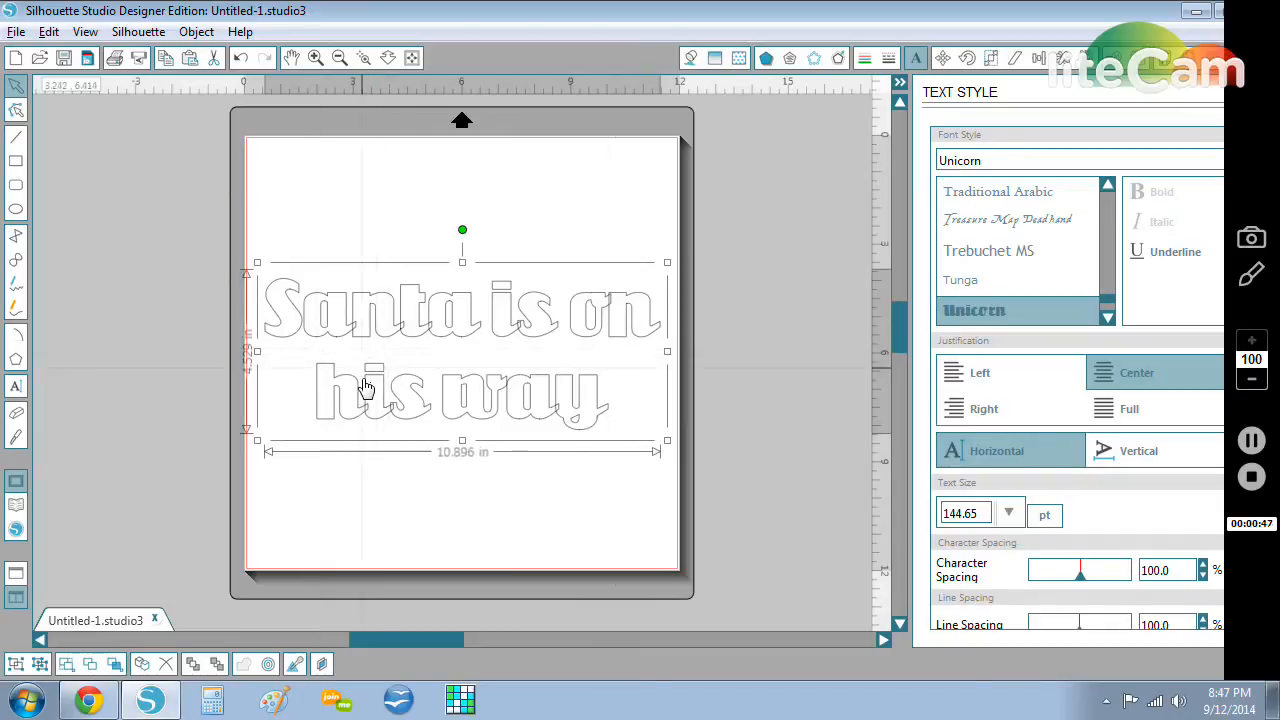
mouse_move(257, 363)
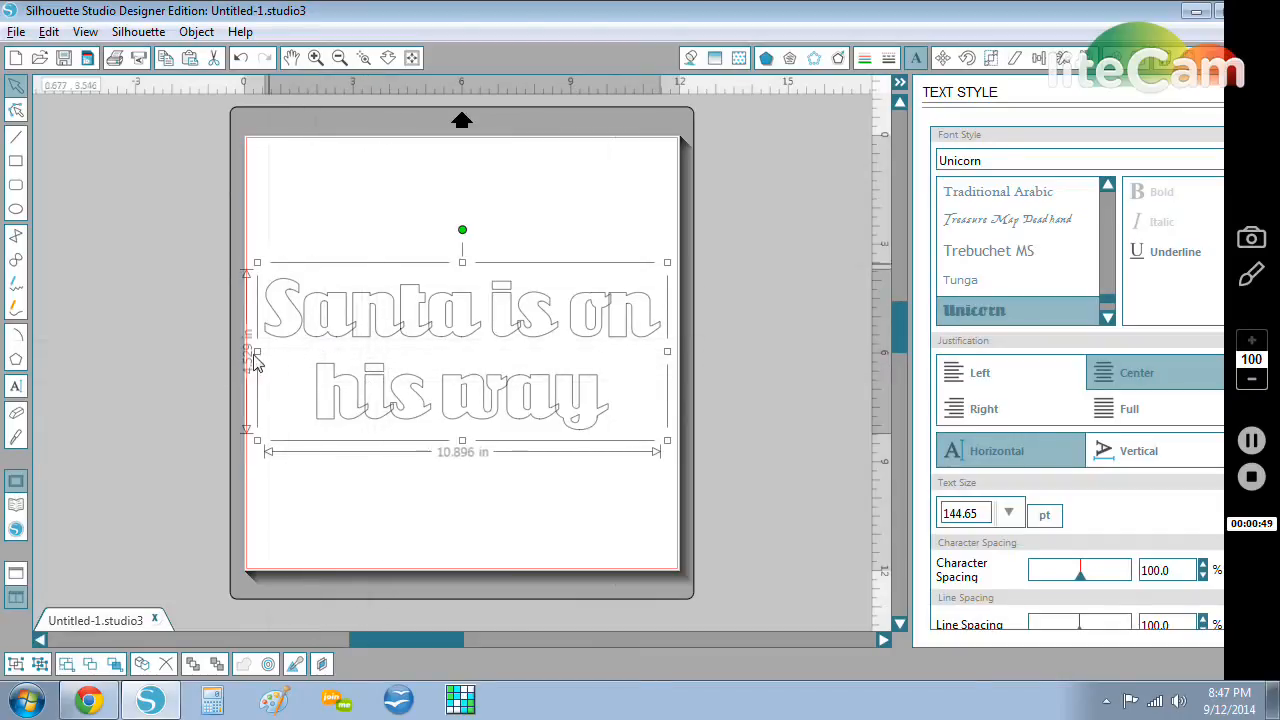
mouse_move(358, 356)
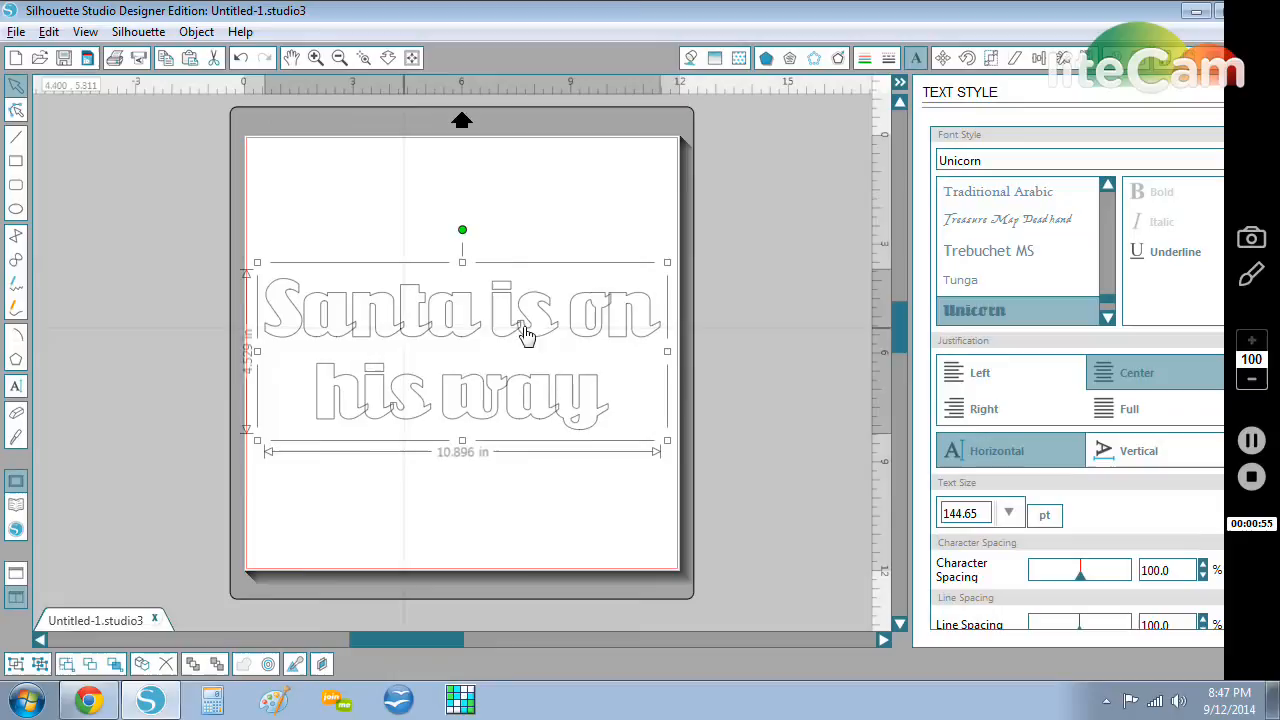
mouse_move(548, 363)
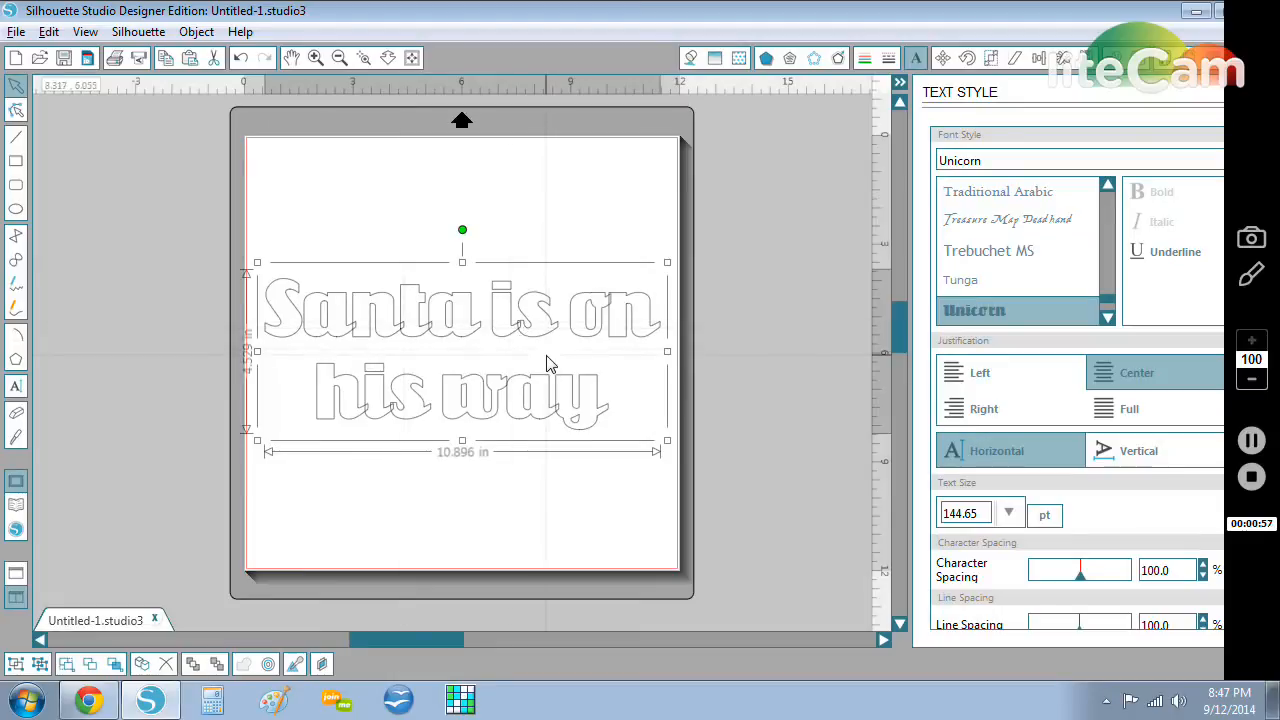
mouse_move(413, 447)
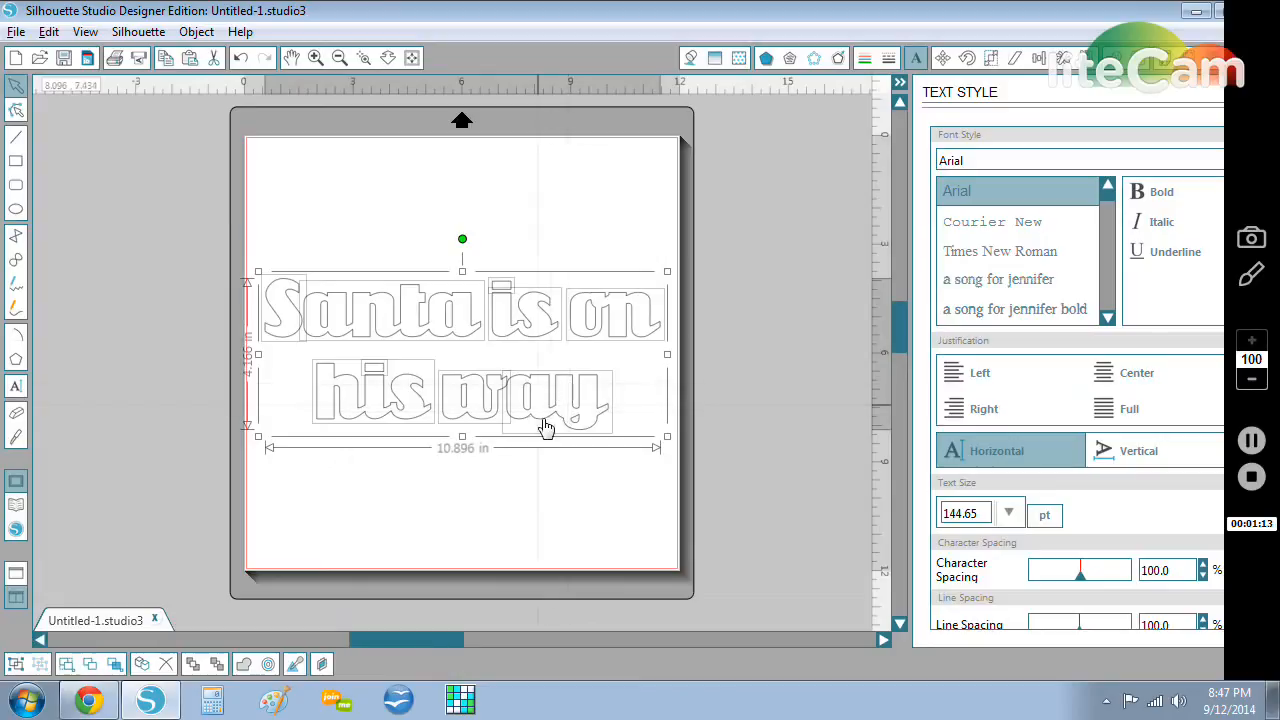
mouse_move(568, 447)
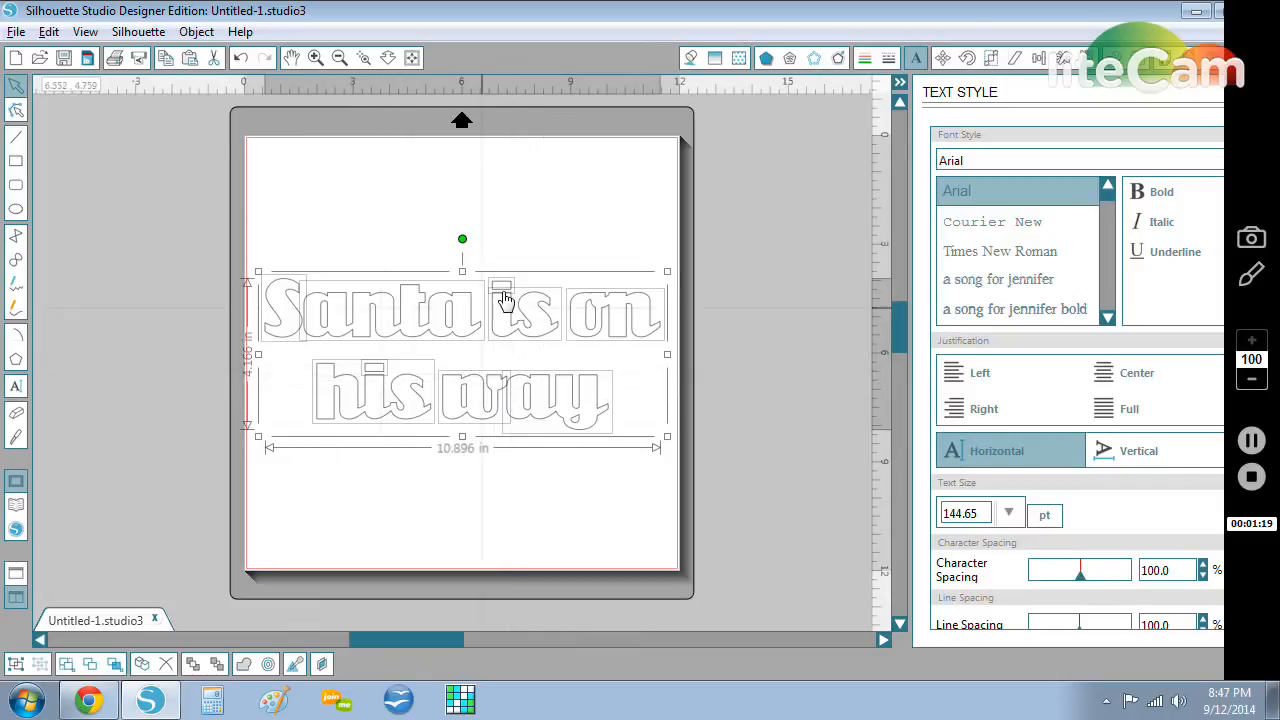
mouse_move(290, 345)
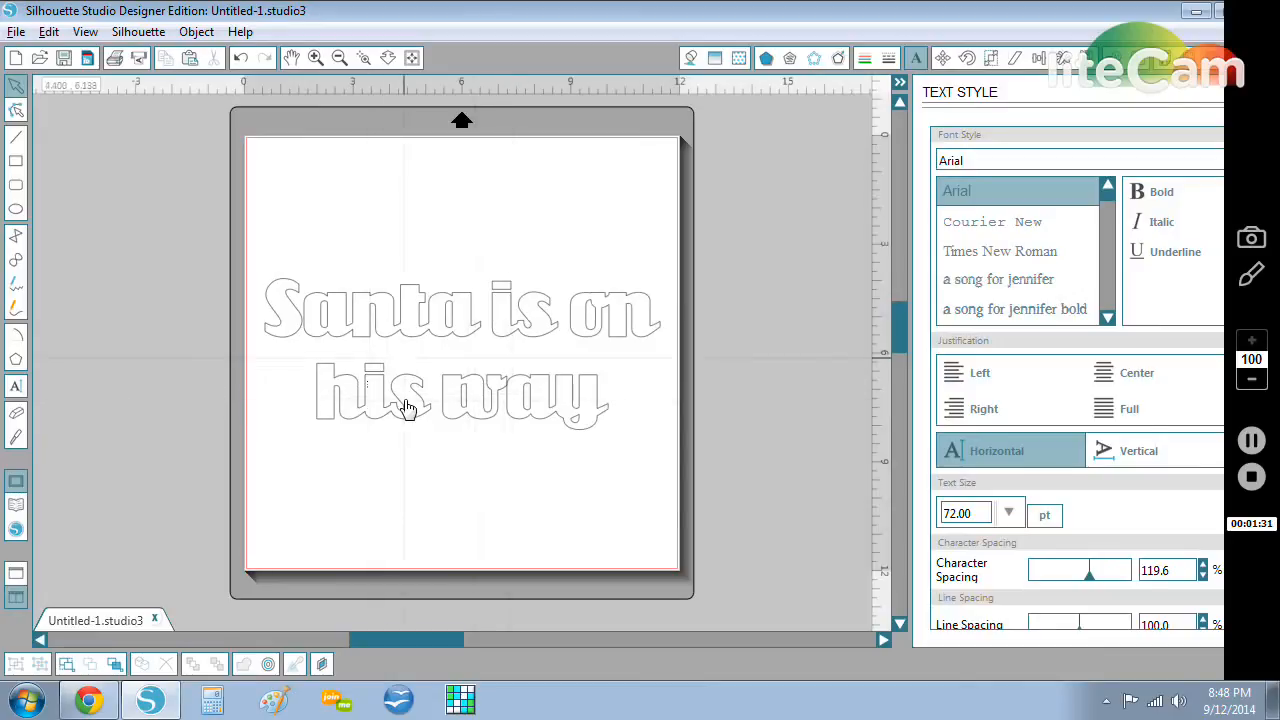
Step: Adjust the 'Santa is on his way' character spacing slider, settling at 94.9%
left_click(241, 57)
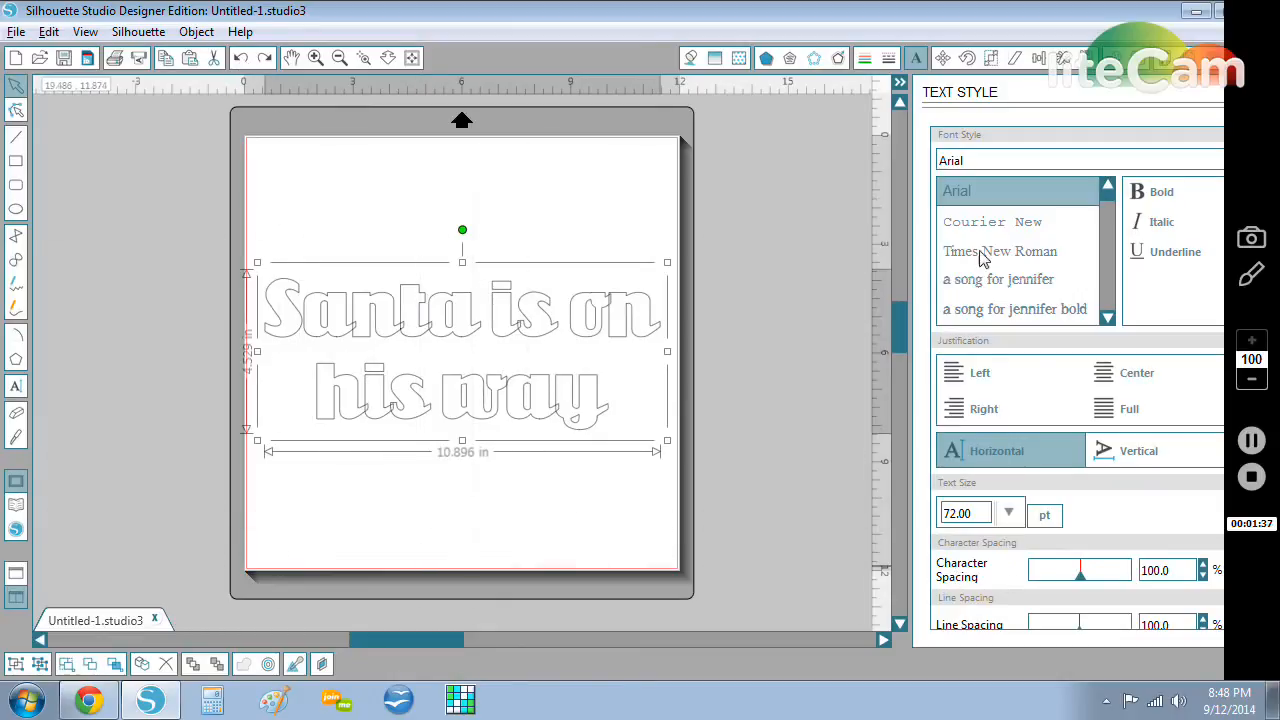
mouse_move(1087, 365)
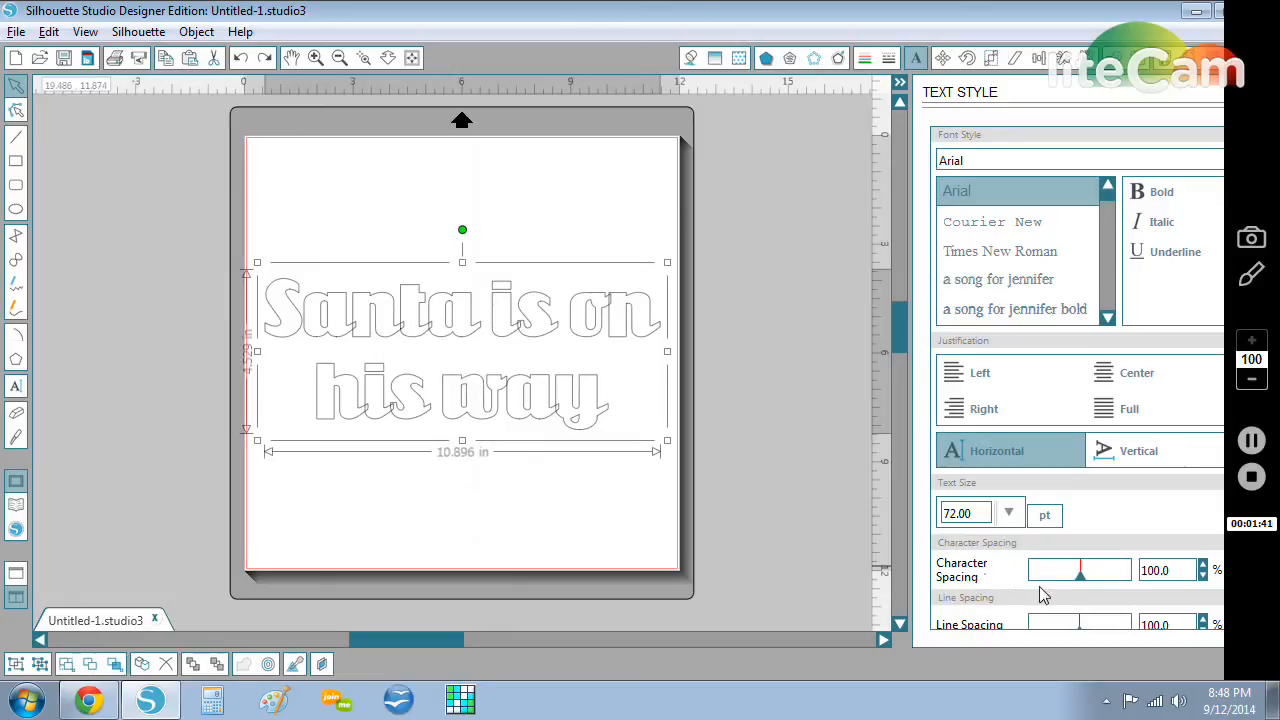
left_click(973, 310)
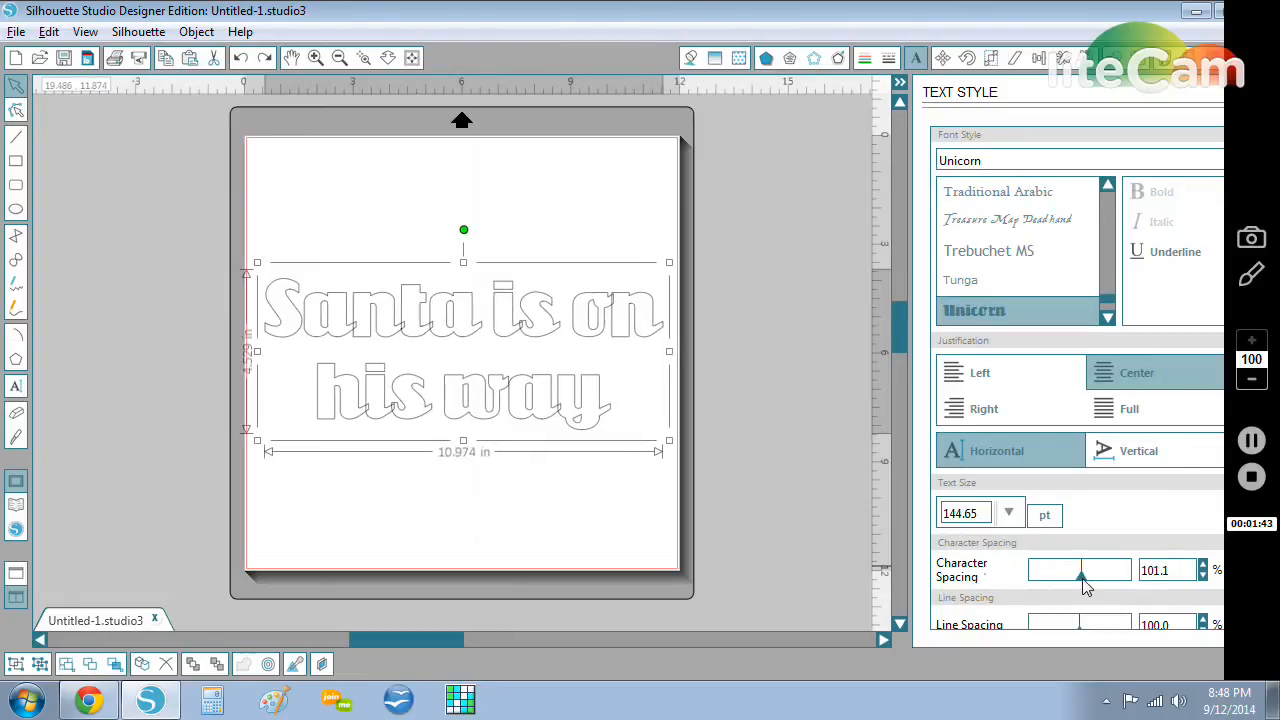
left_click_drag(1080, 570, 1093, 570)
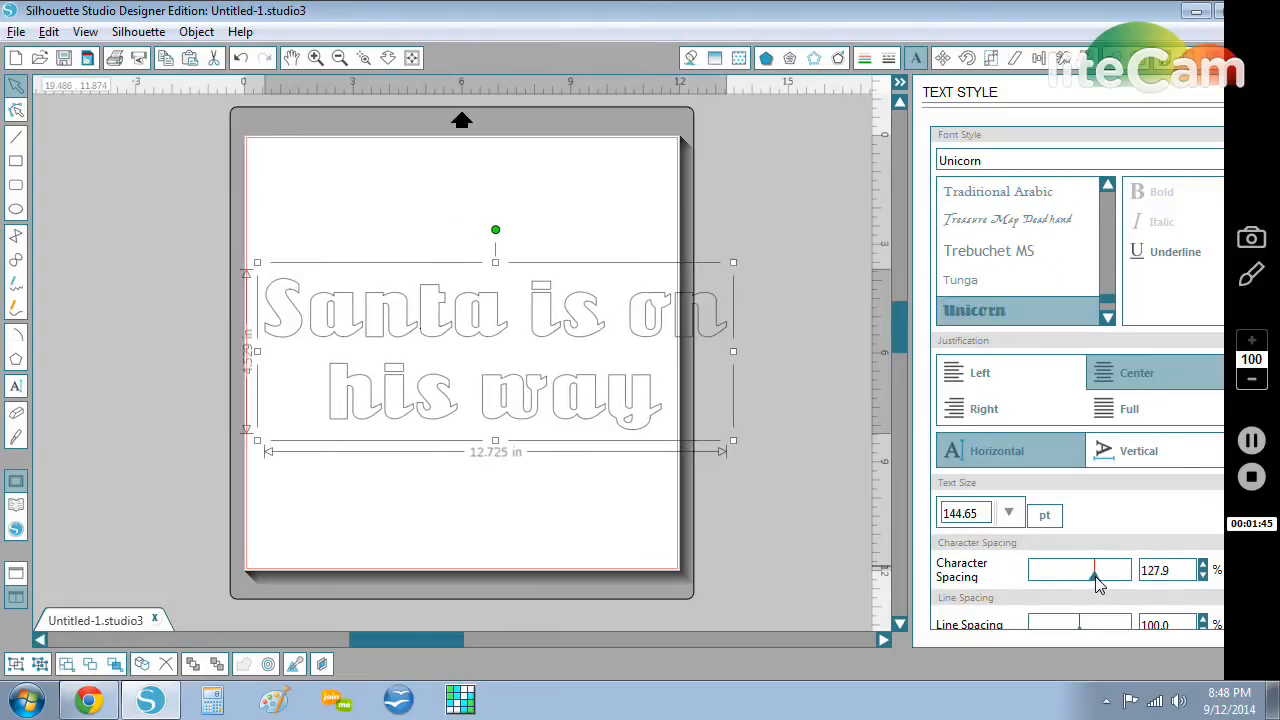
left_click_drag(1095, 570, 1088, 570)
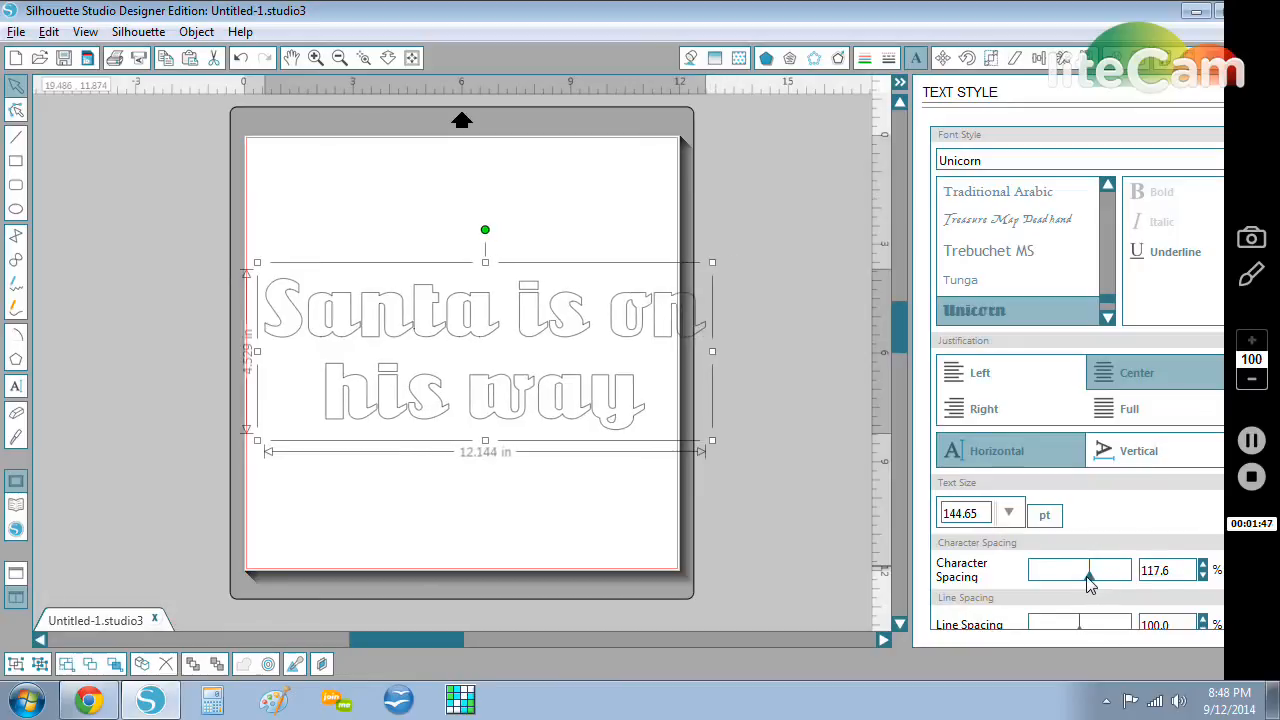
left_click_drag(1090, 570, 1075, 570)
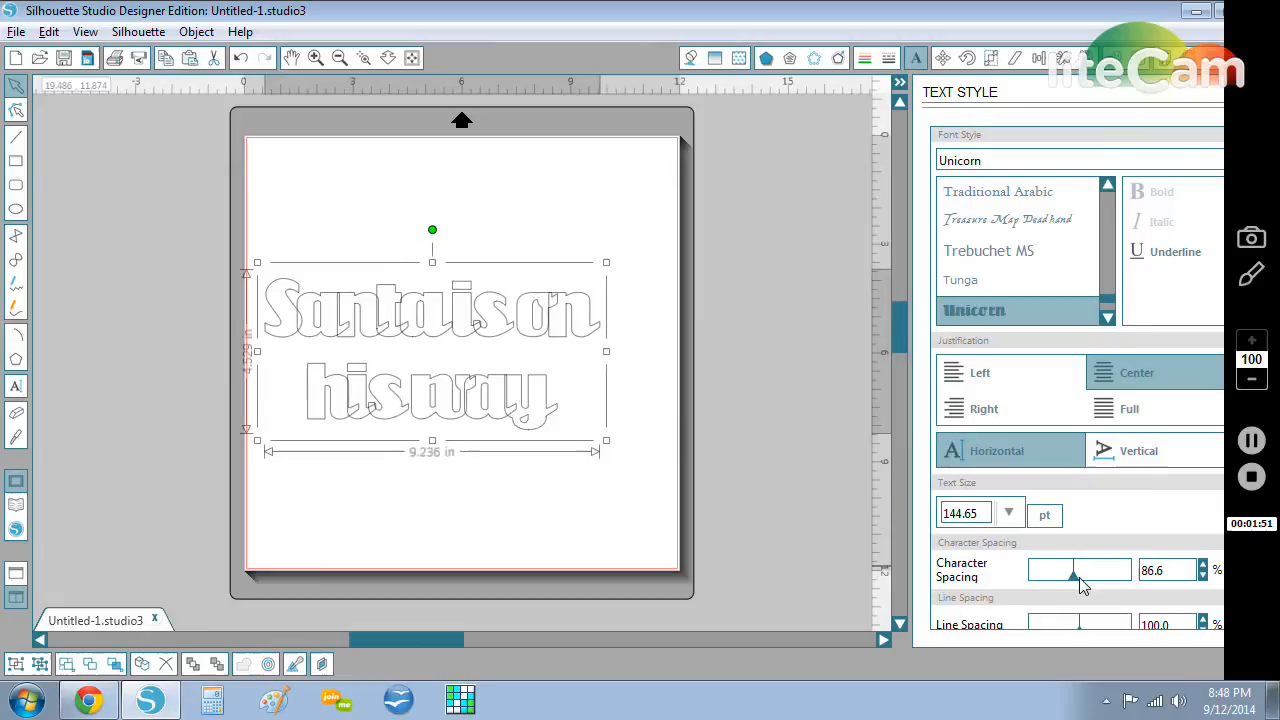
left_click_drag(1075, 570, 1082, 578)
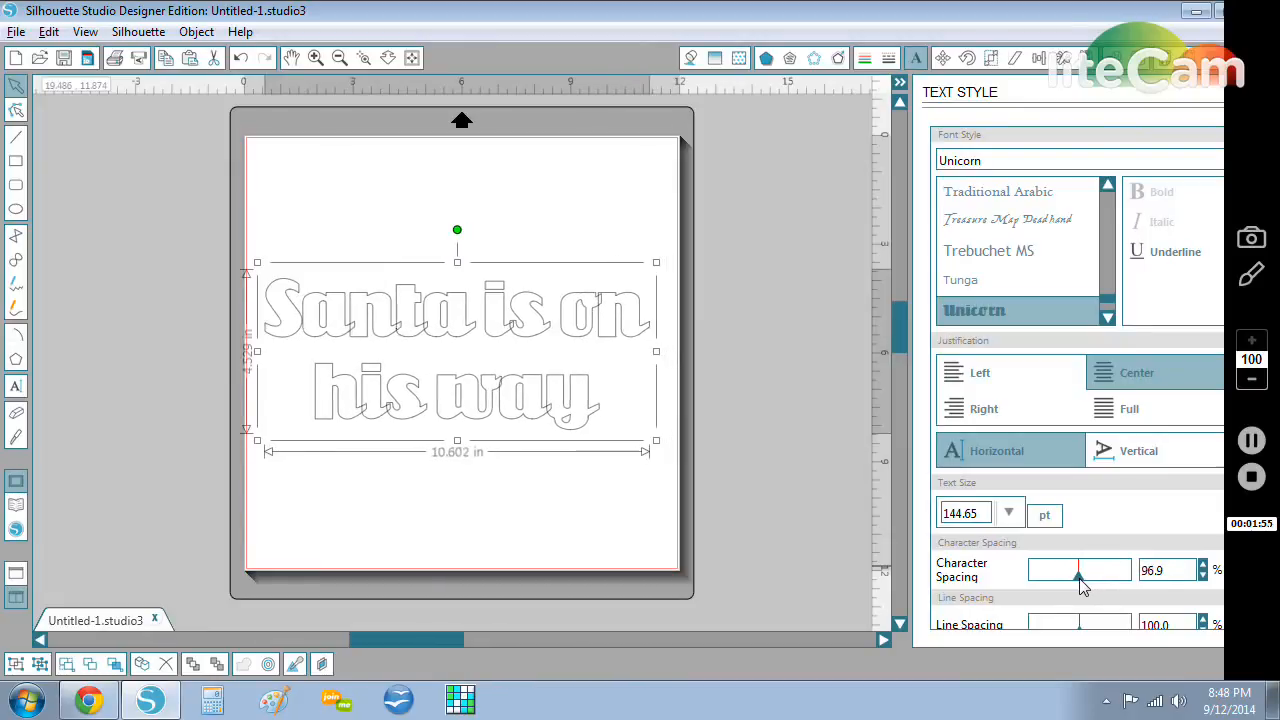
left_click_drag(1080, 570, 1078, 570)
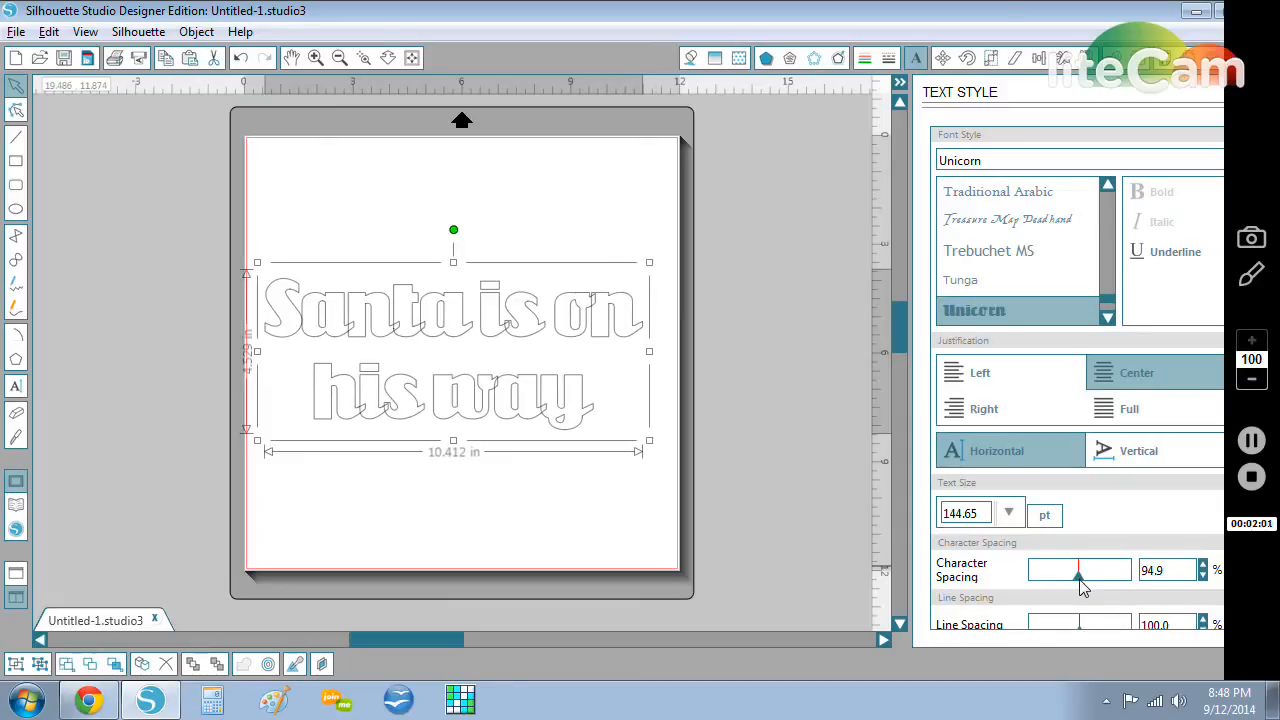
mouse_move(1120, 583)
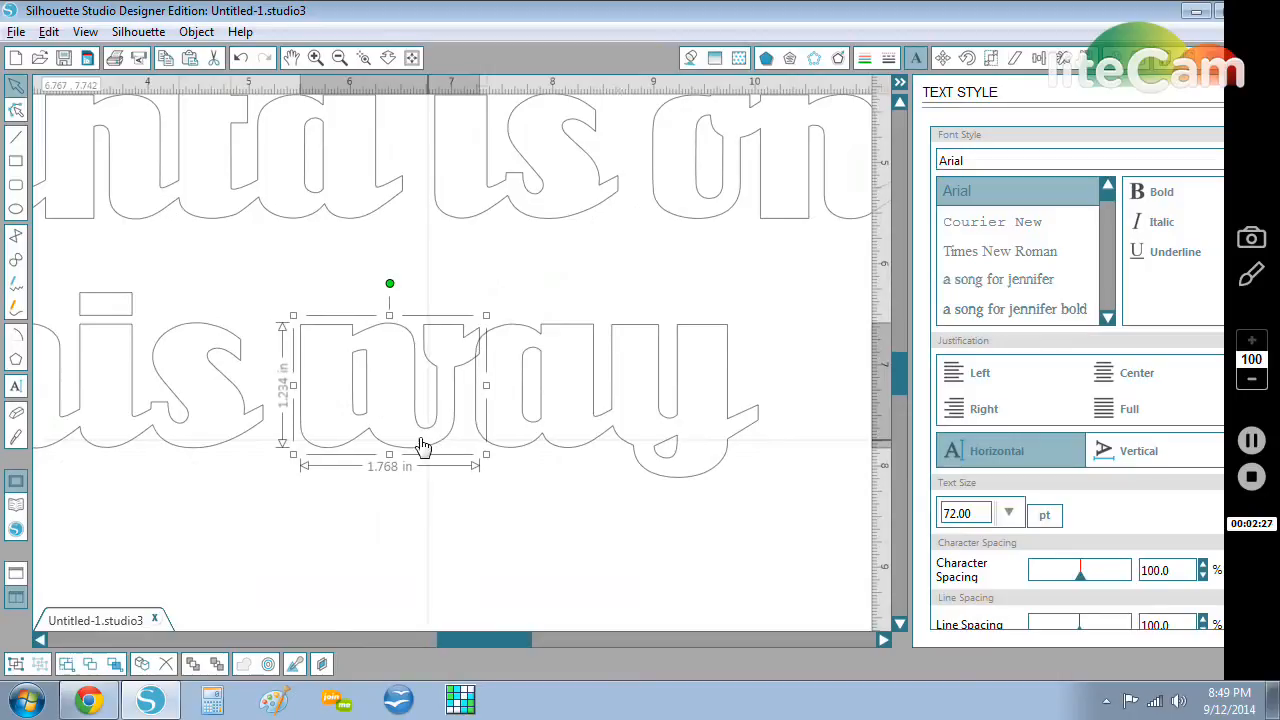
mouse_move(500, 373)
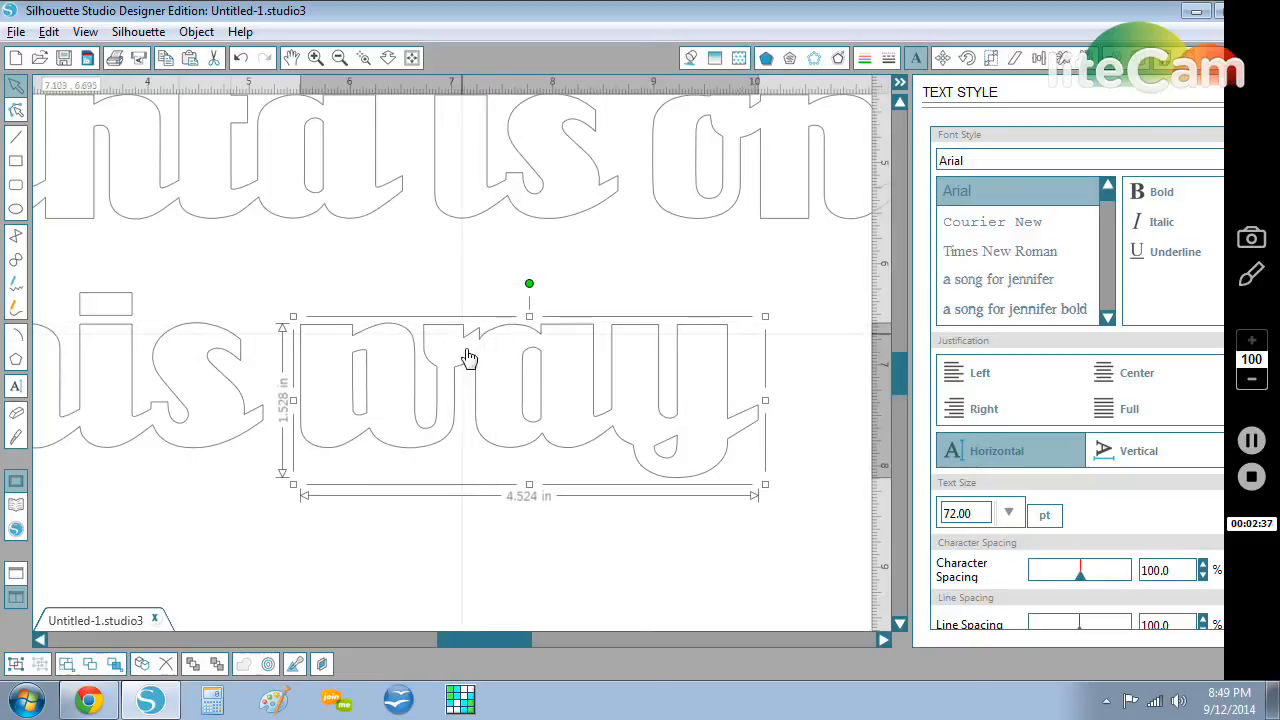
mouse_move(398, 585)
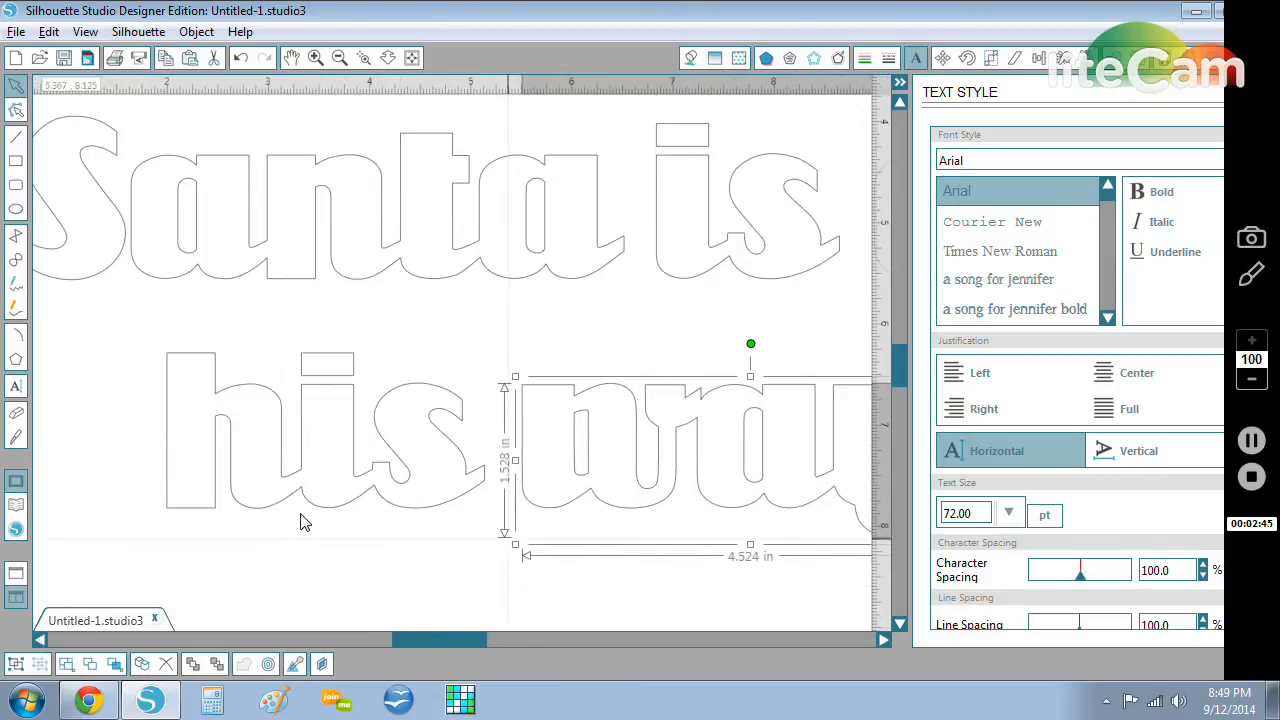
mouse_move(315, 375)
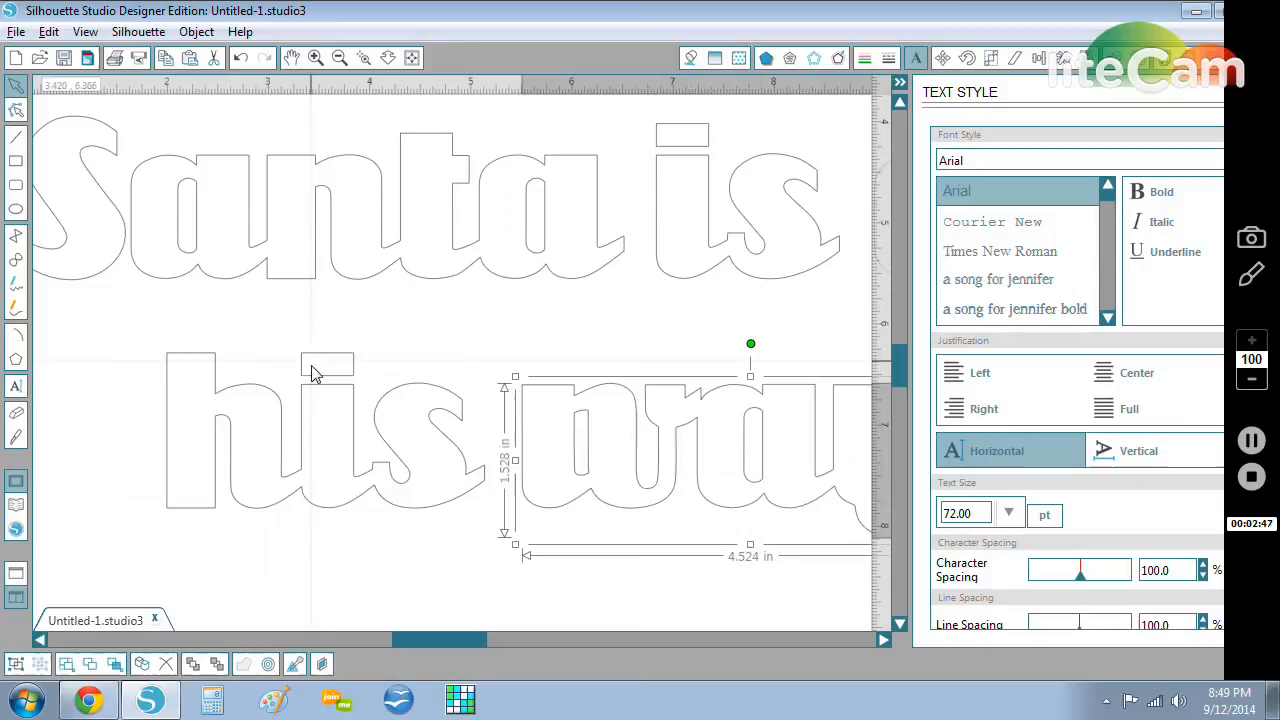
mouse_move(330, 381)
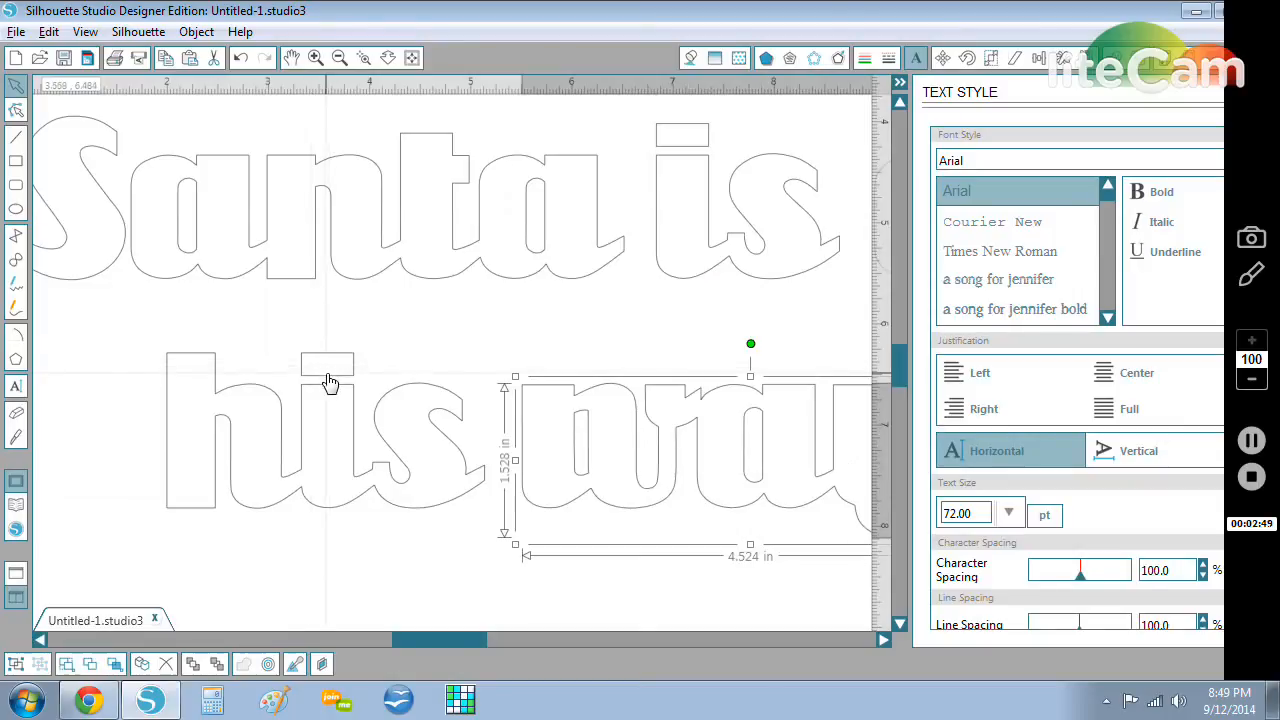
mouse_move(323, 410)
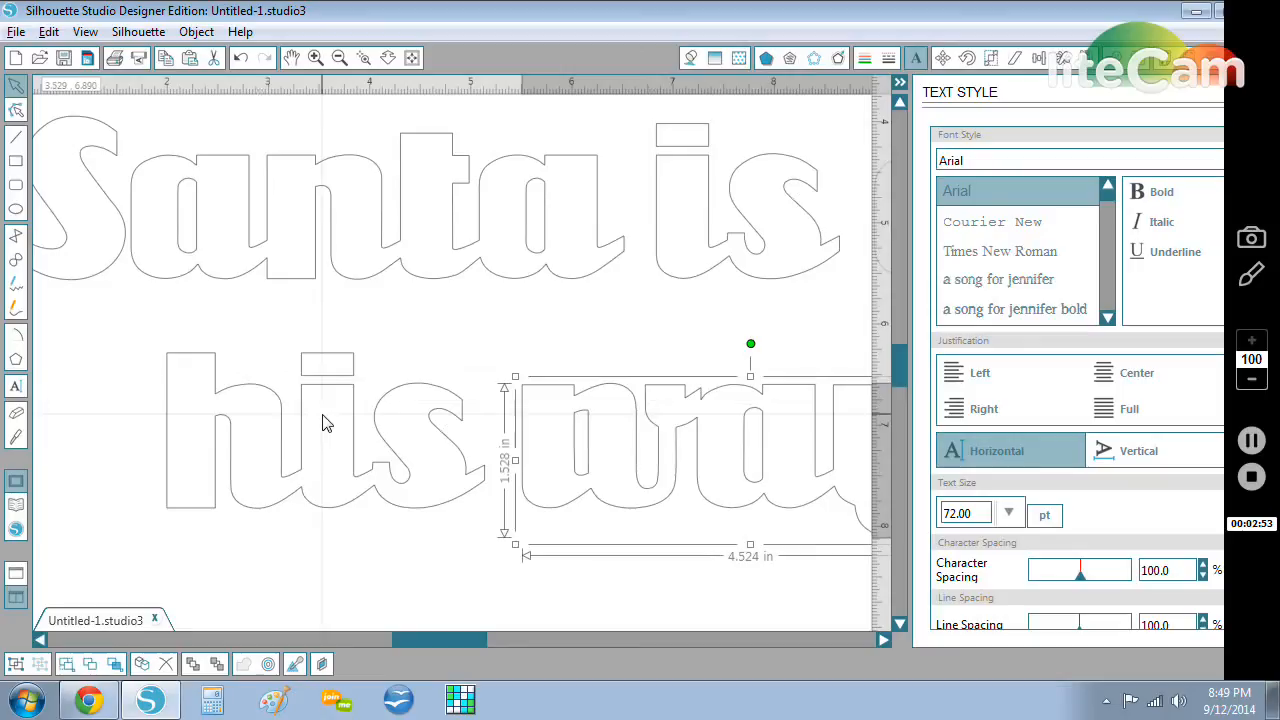
mouse_move(295, 412)
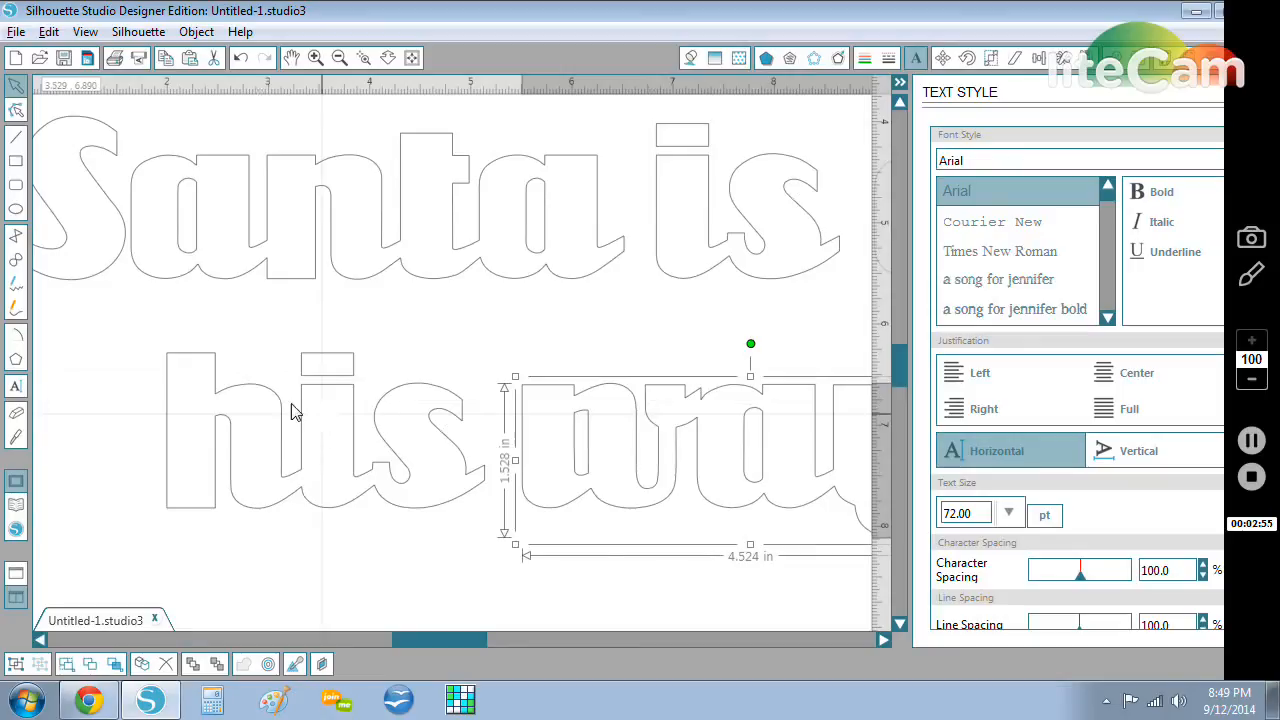
mouse_move(348, 345)
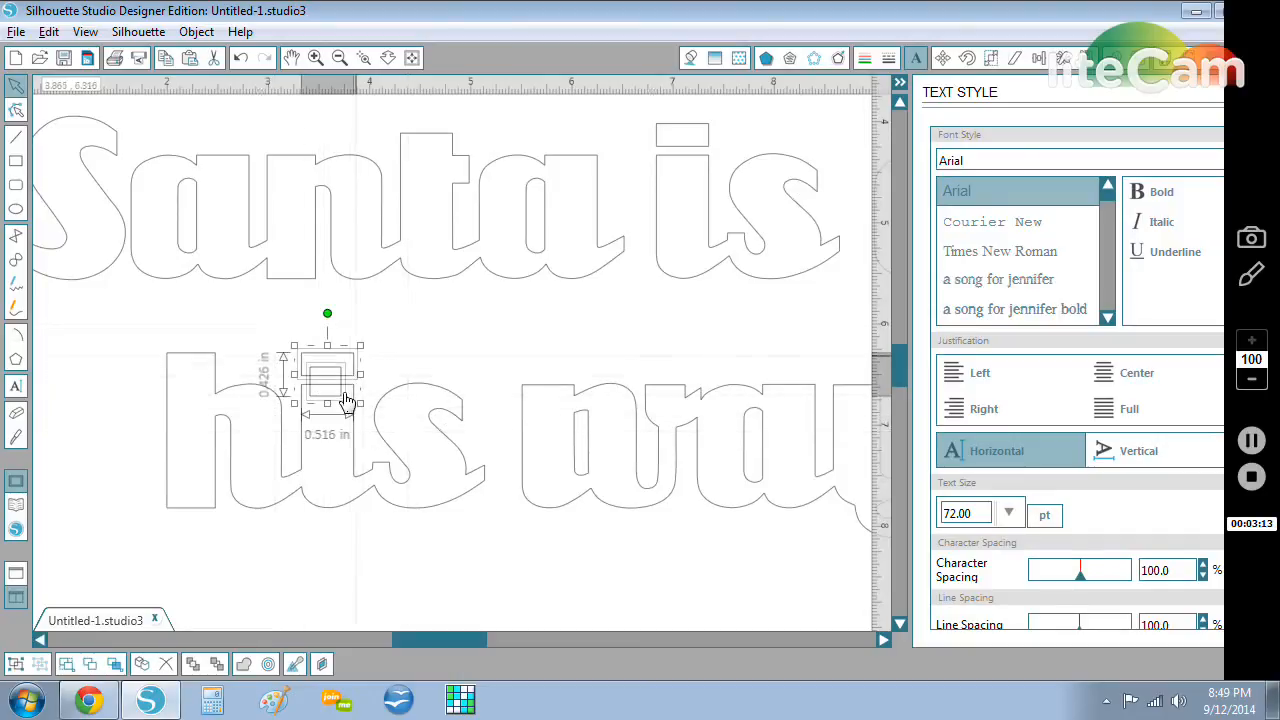
mouse_move(1043, 68)
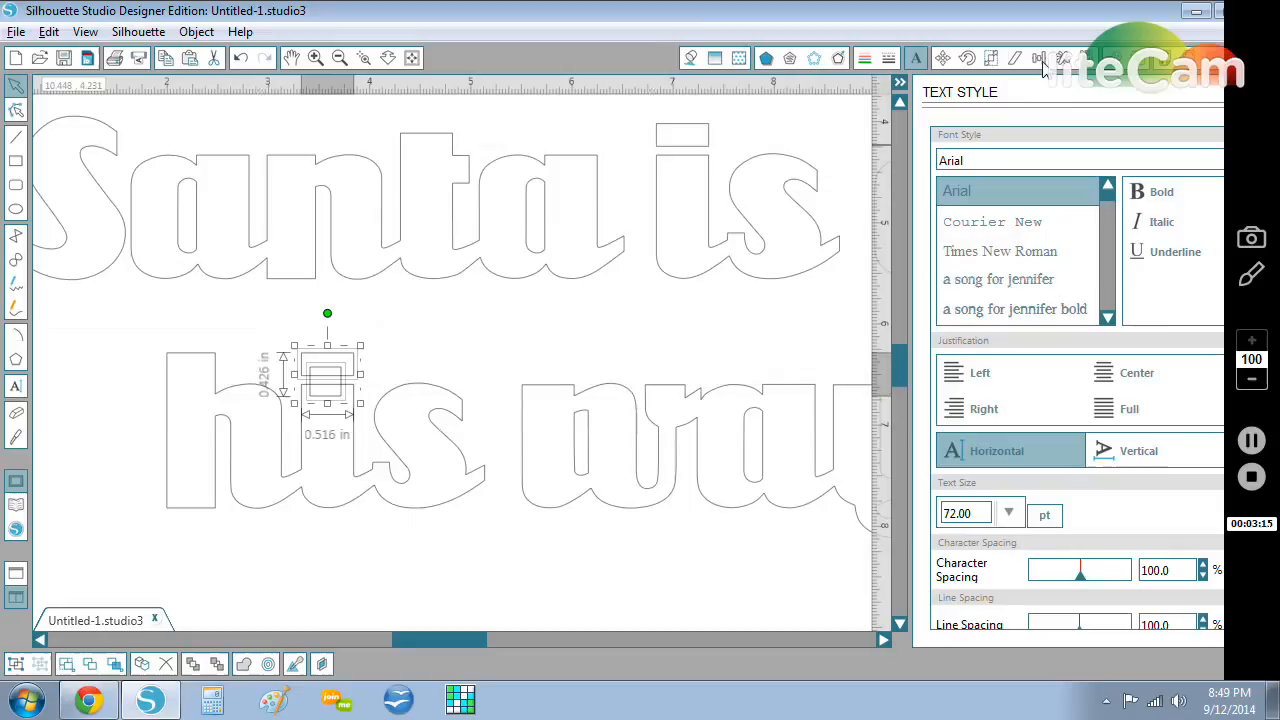
Step: Open the Align panel and select the bridge rectangle under the i dot in 'his'
left_click(1039, 57)
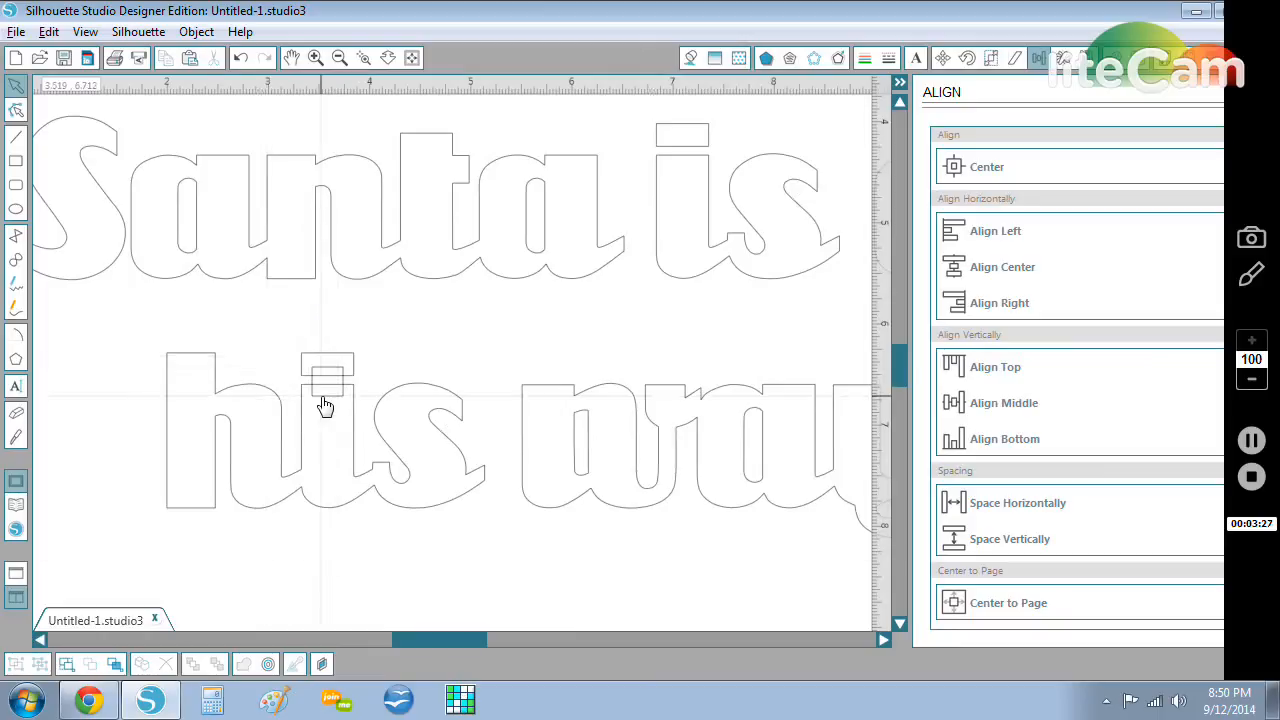
left_click(327, 385)
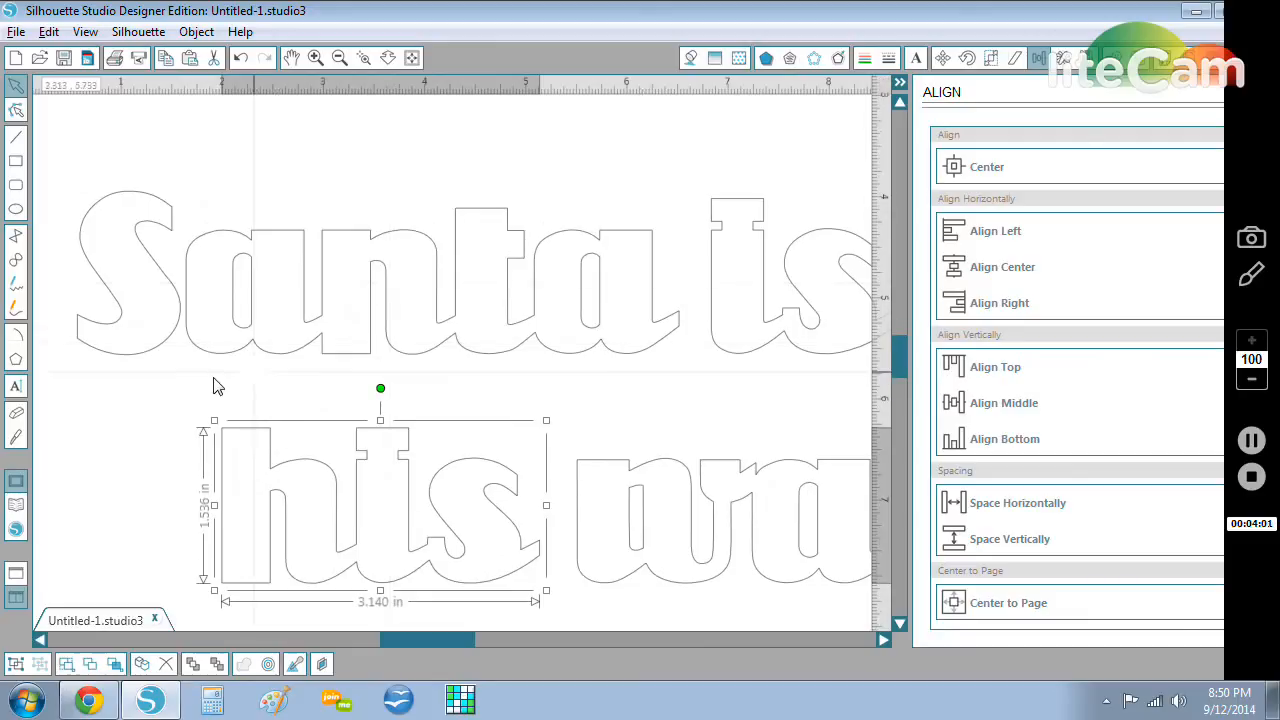
mouse_move(735, 208)
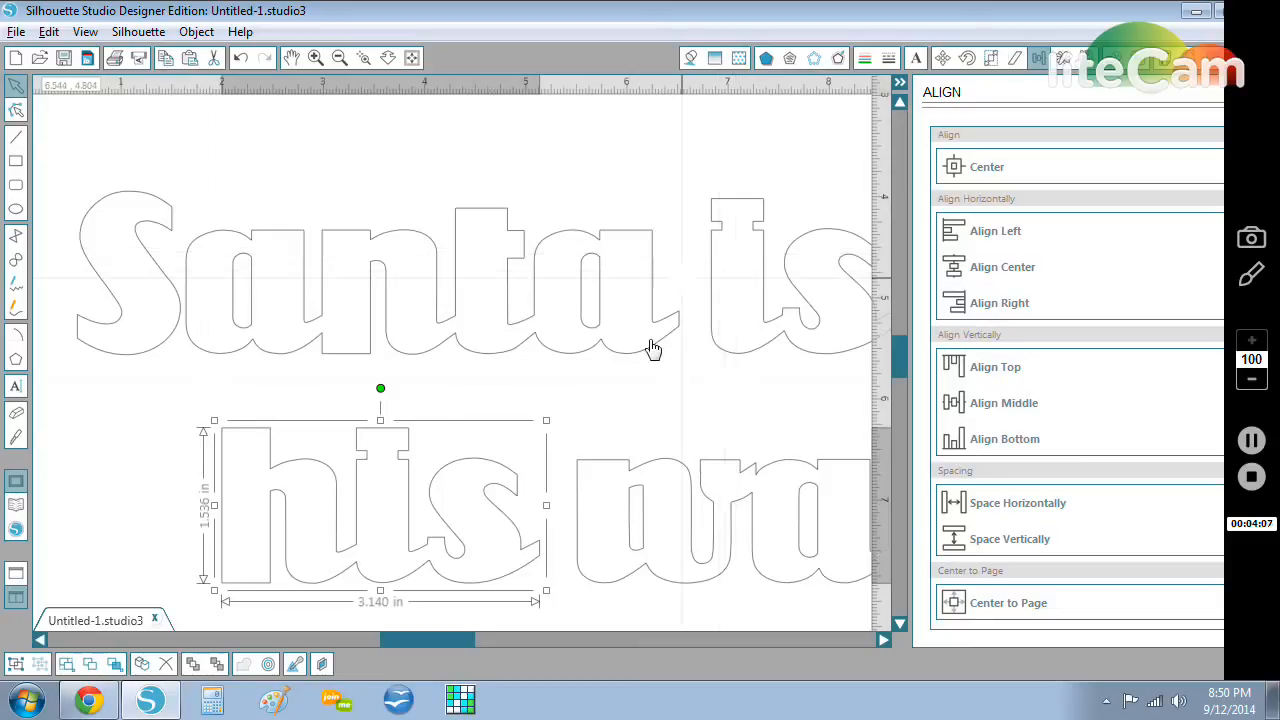
mouse_move(725, 283)
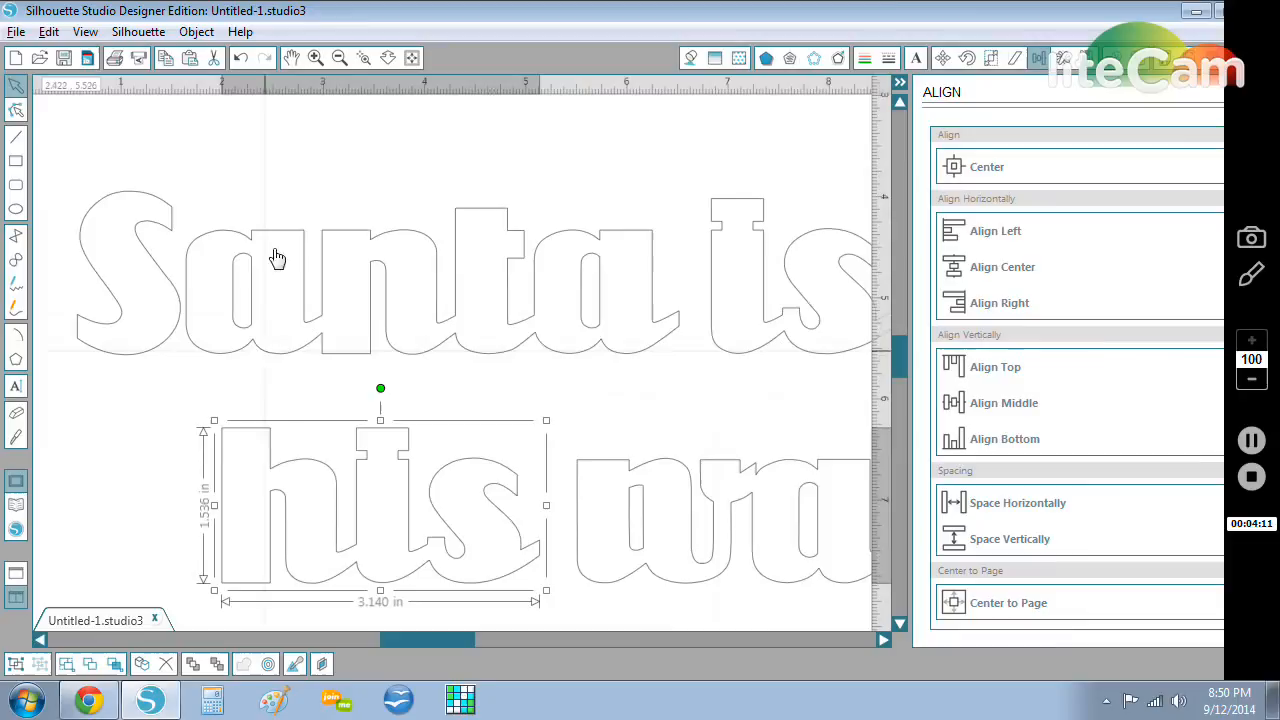
mouse_move(570, 408)
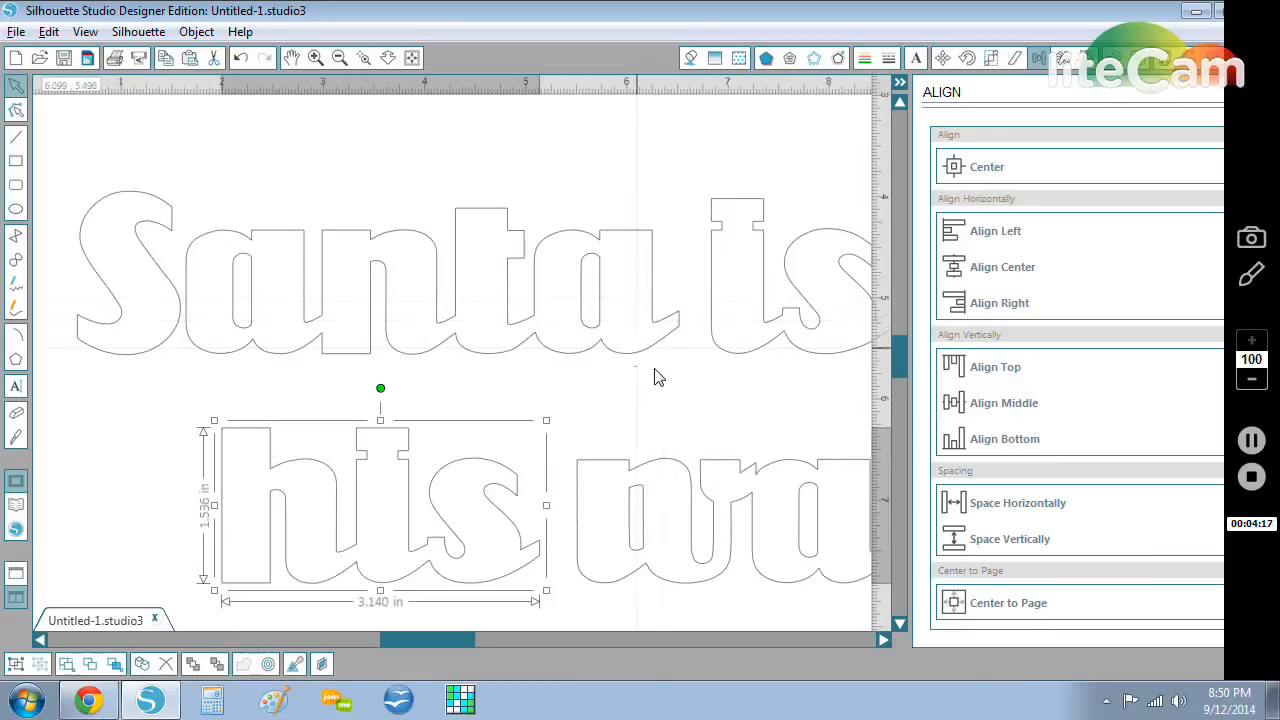
mouse_move(613, 374)
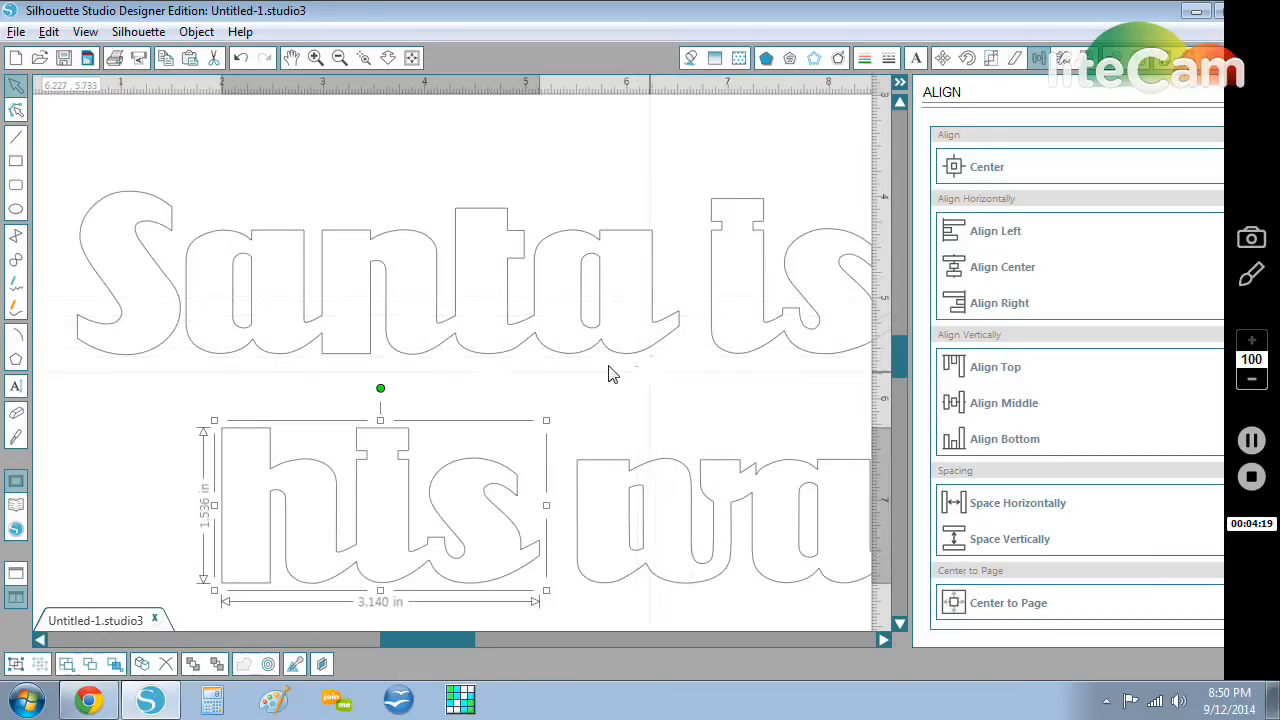
mouse_move(398, 340)
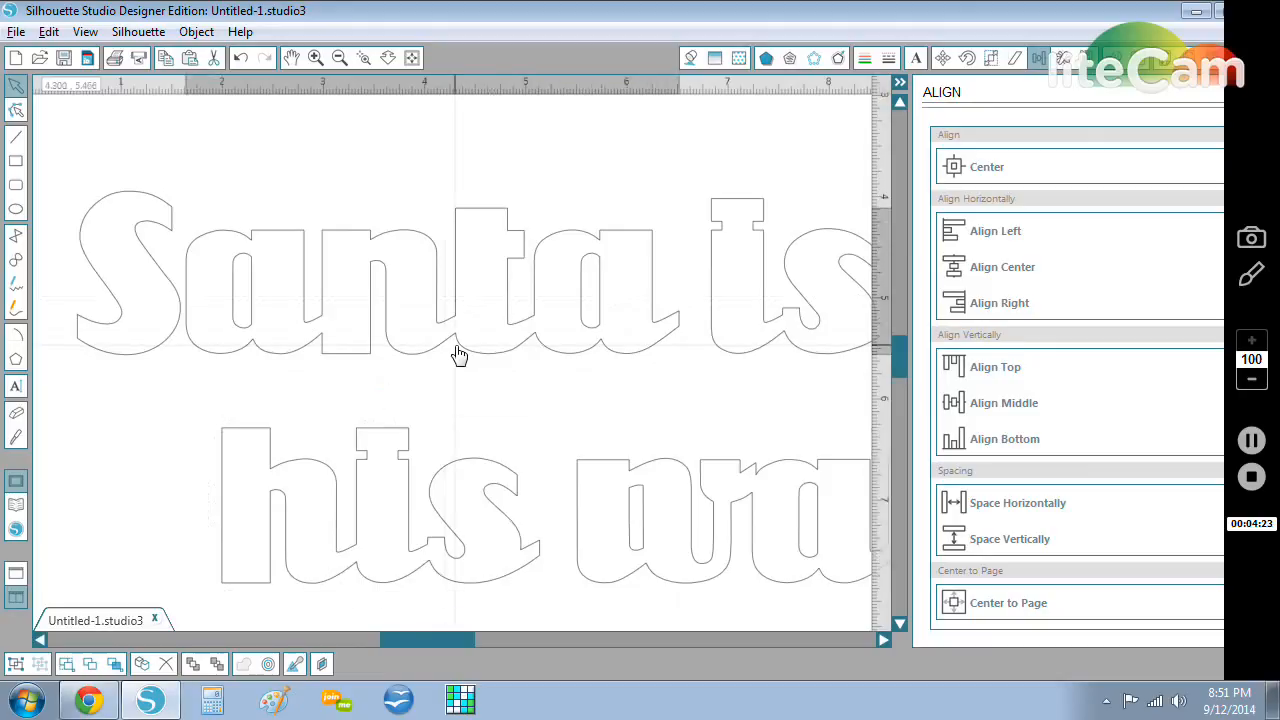
Step: Select 'his' with its bridge rectangle for welding
left_click(460, 280)
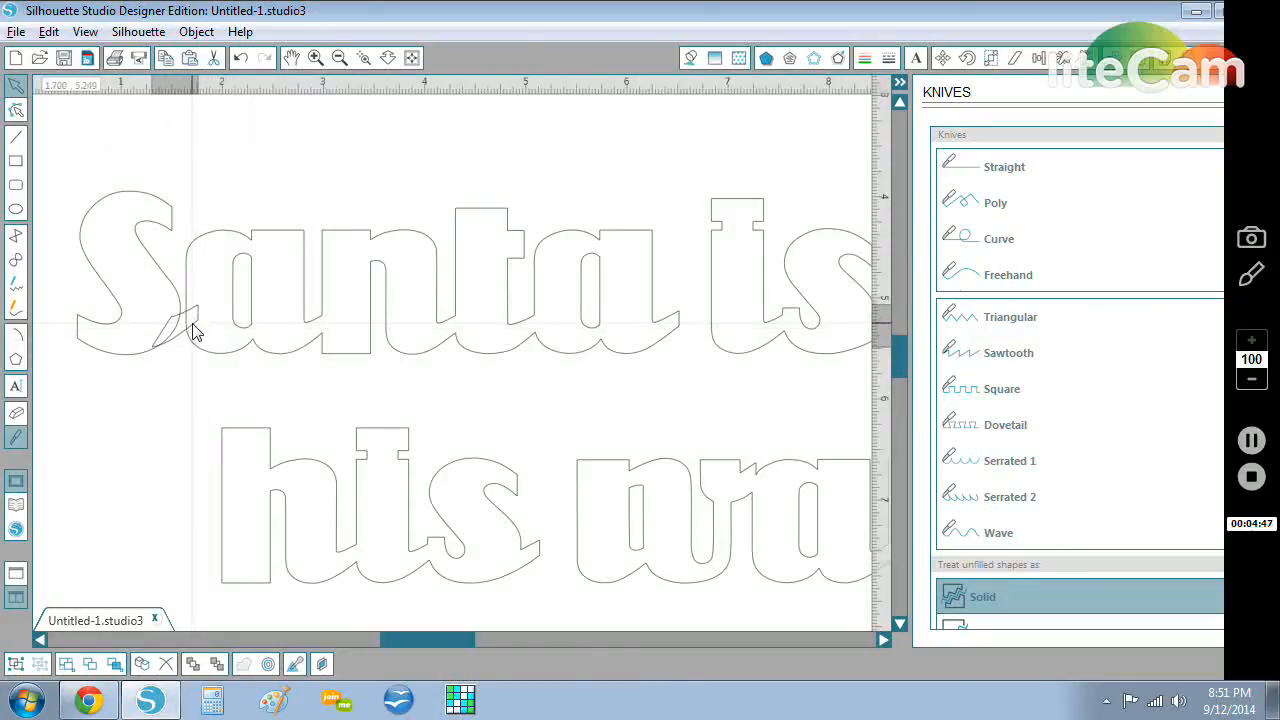
mouse_move(125, 300)
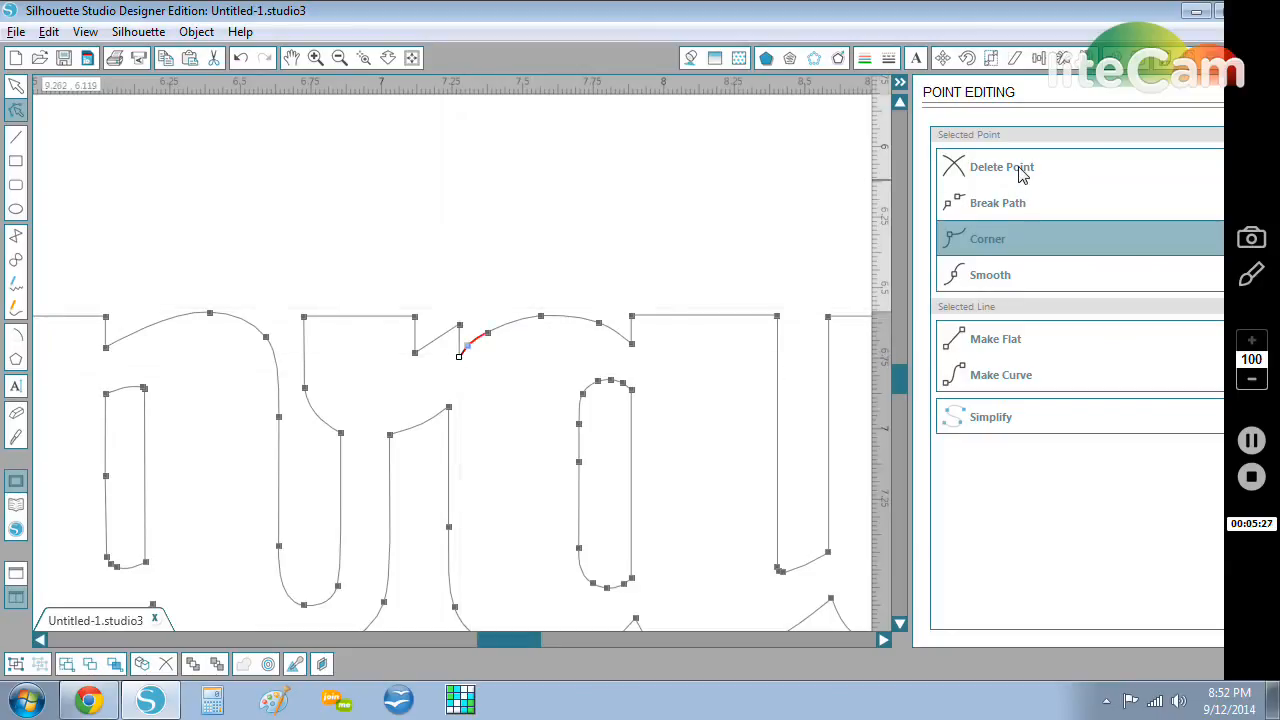
Step: Delete the stray point at the letter join and select neighbouring outline points
left_click(990, 274)
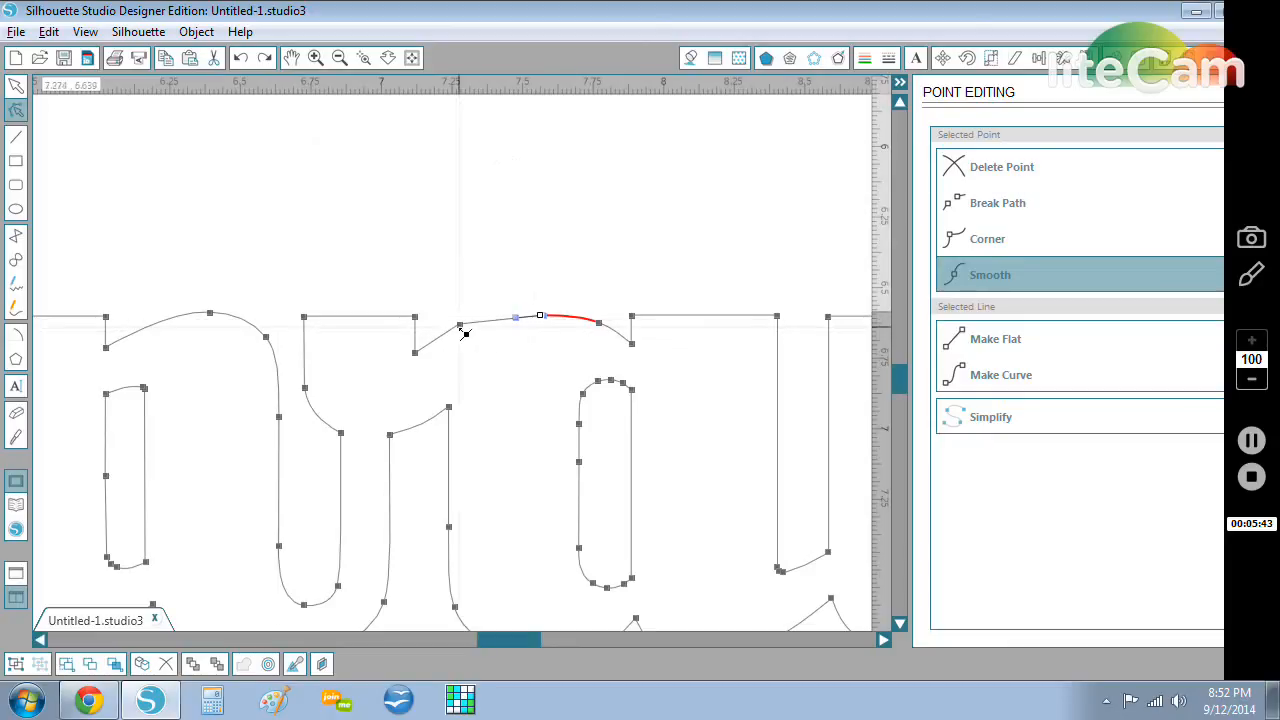
left_click(987, 238)
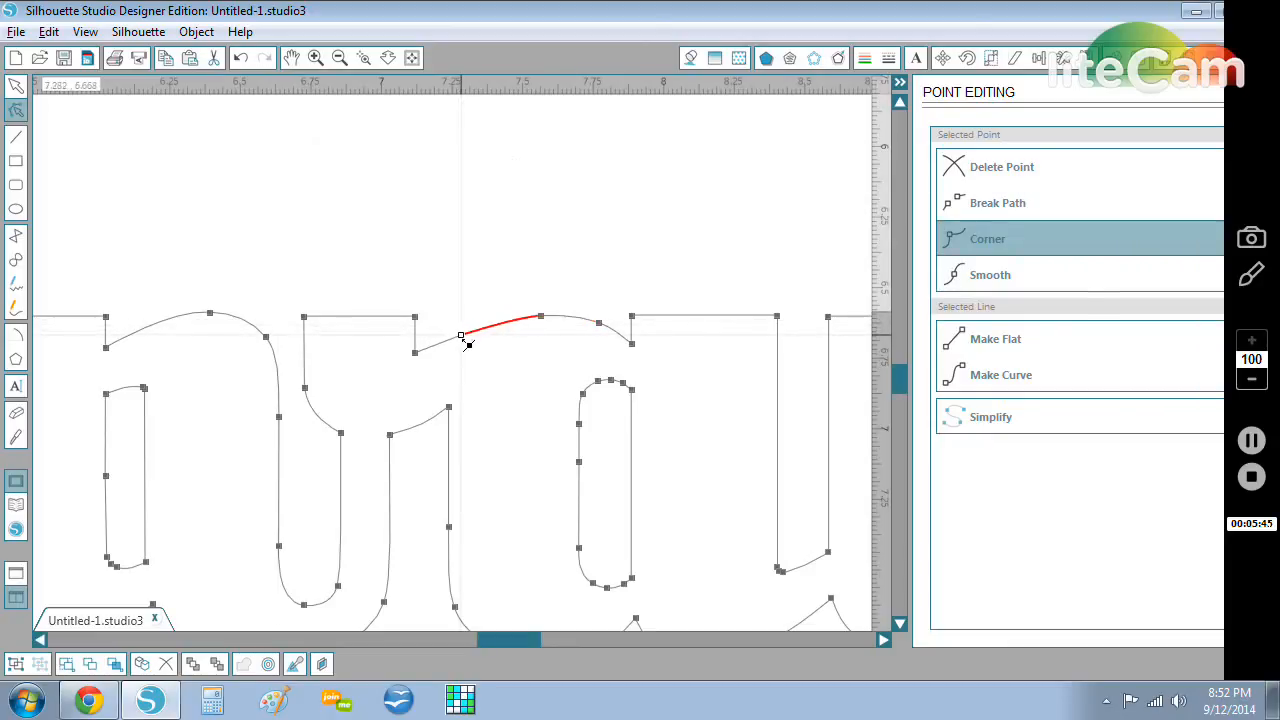
left_click(990, 274)
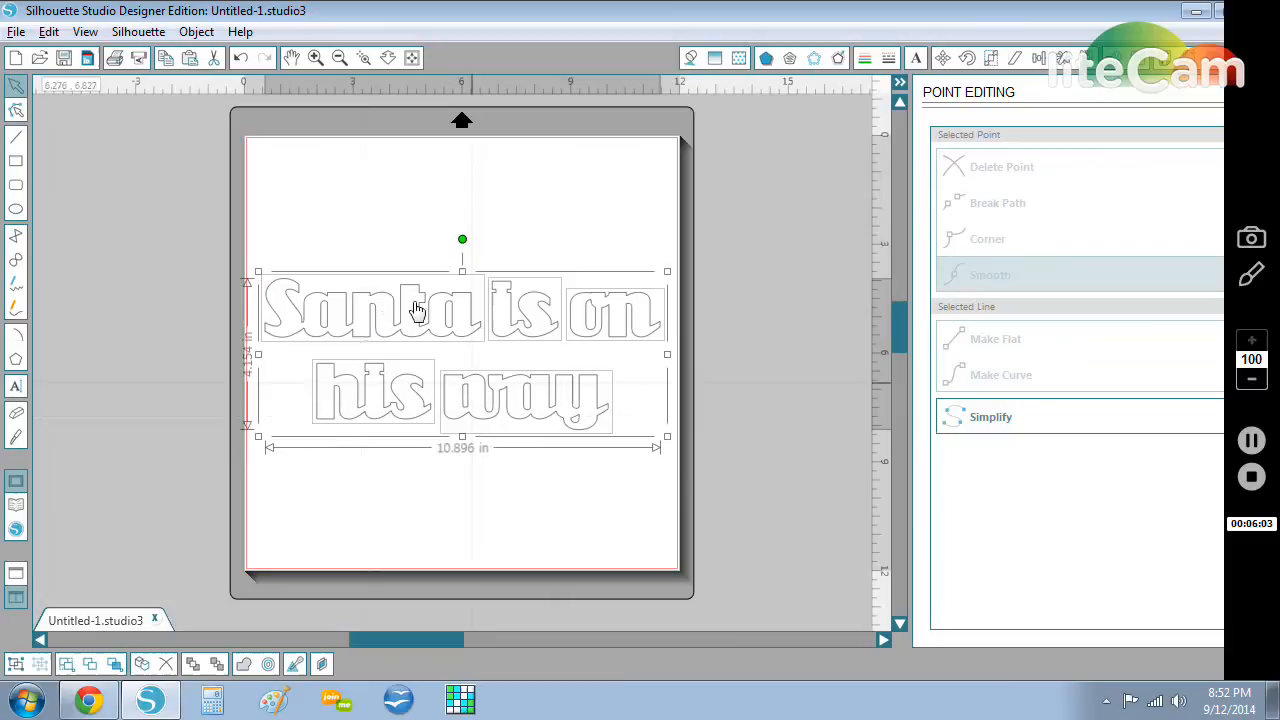
mouse_move(610, 392)
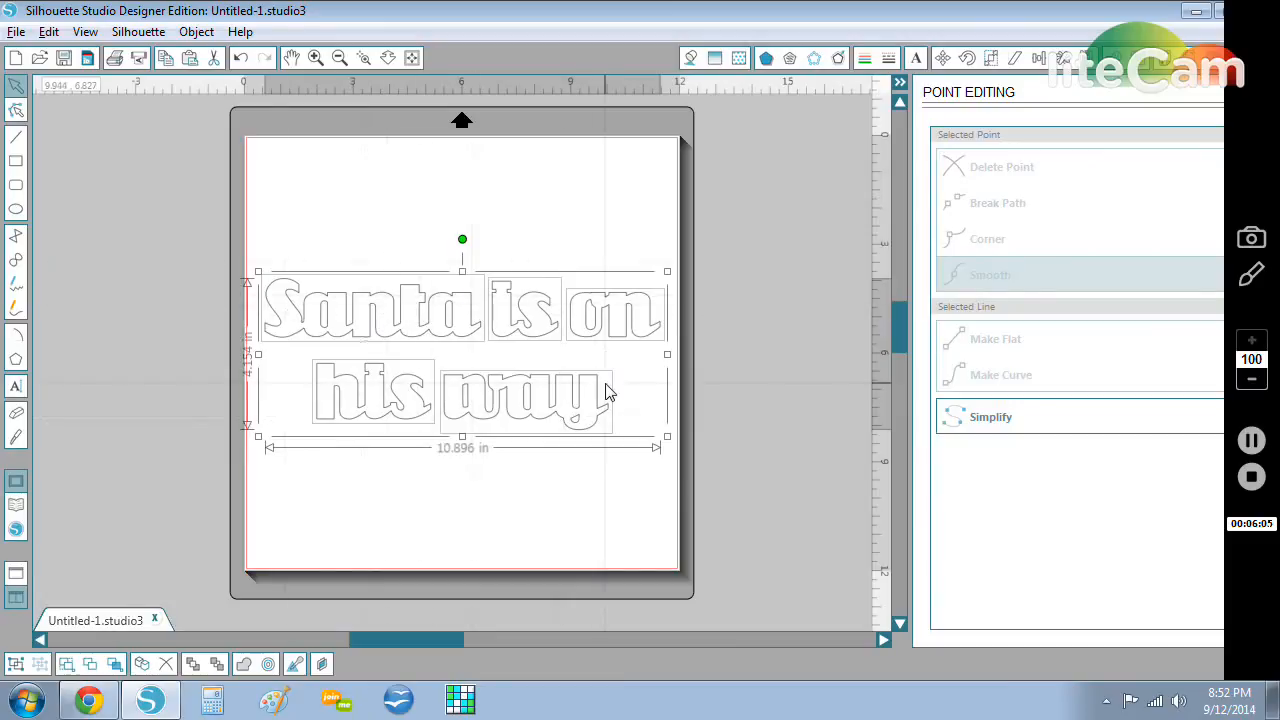